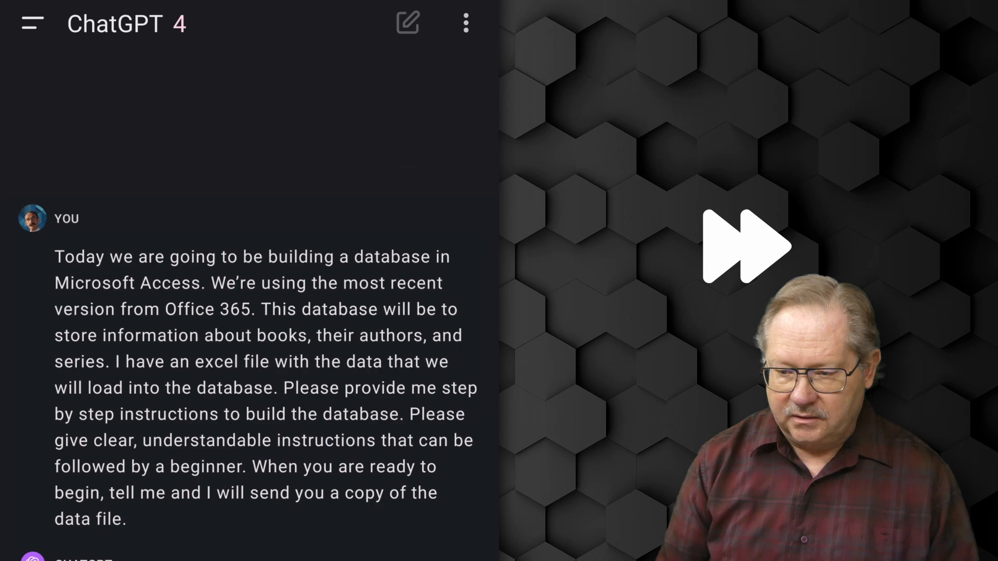
Create a blank database named 'AI vs Human'.
scroll("down", 3)
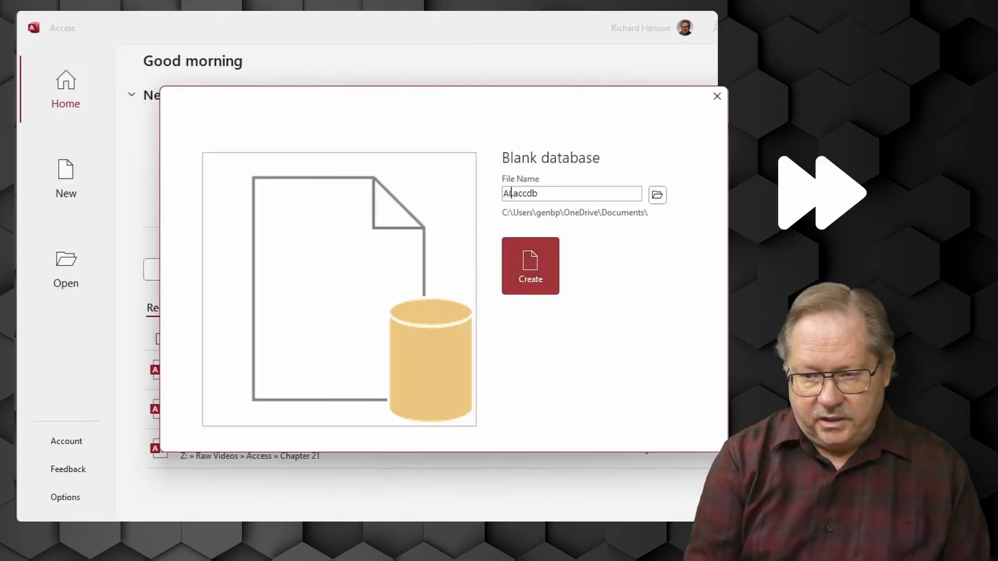
left_click(530, 266)
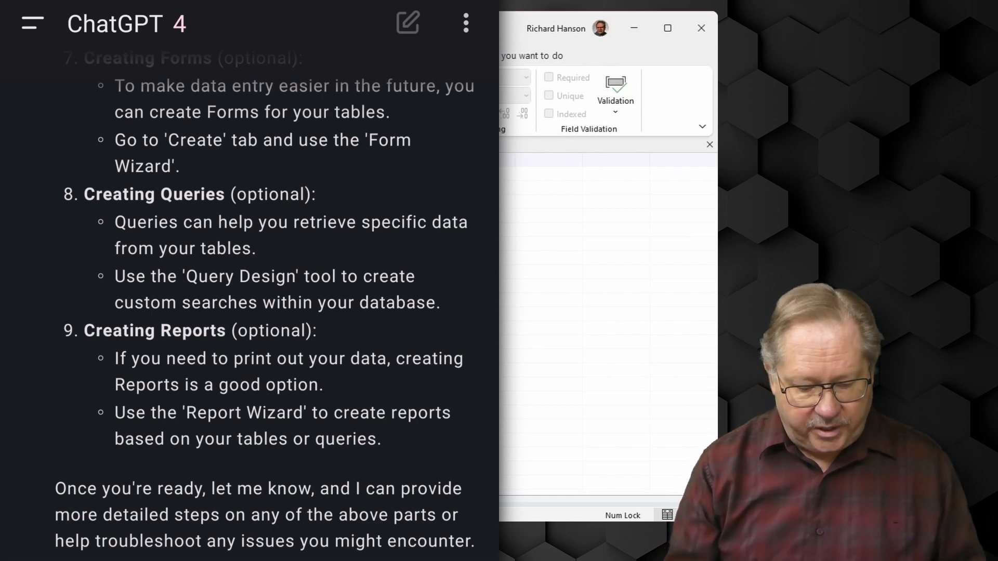
scroll("down", 3)
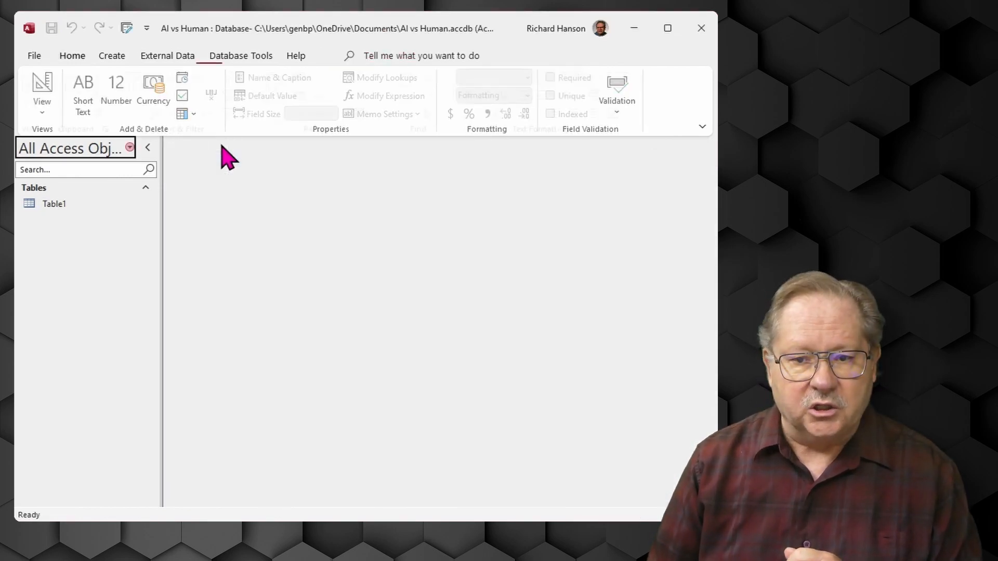
Close Table1 without saving and start an import from an Excel spreadsheet.
left_click(71, 55)
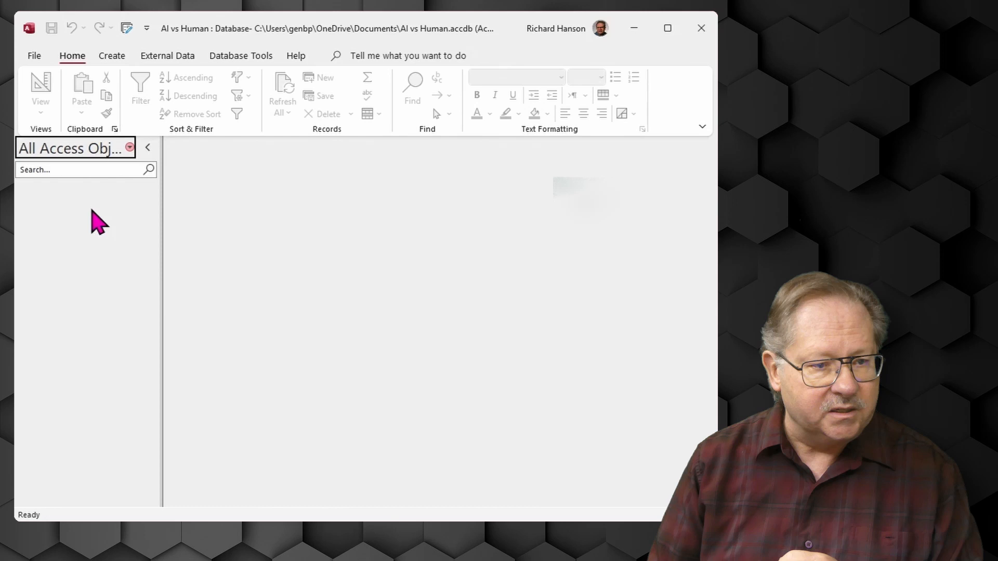
mouse_move(168, 70)
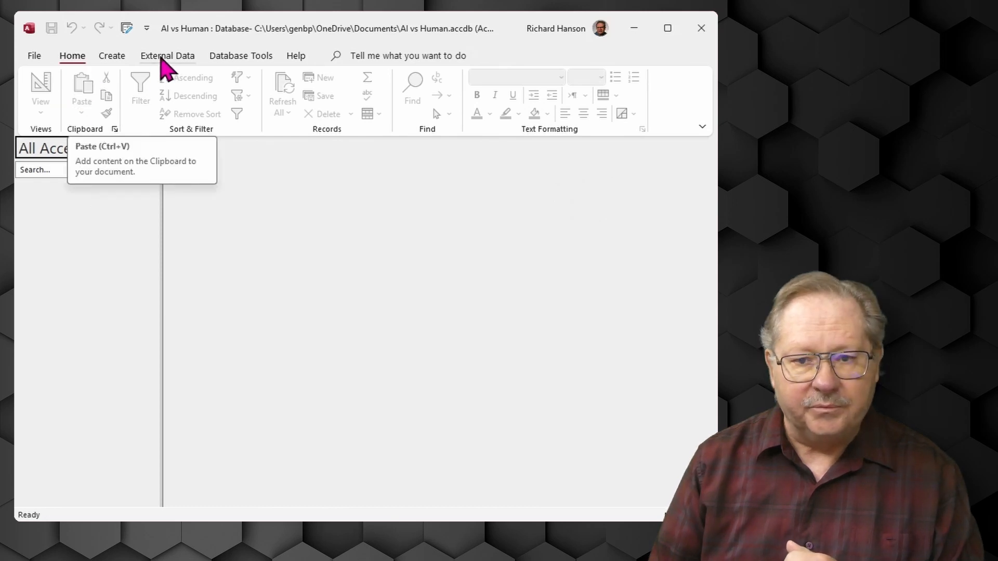
left_click(168, 56)
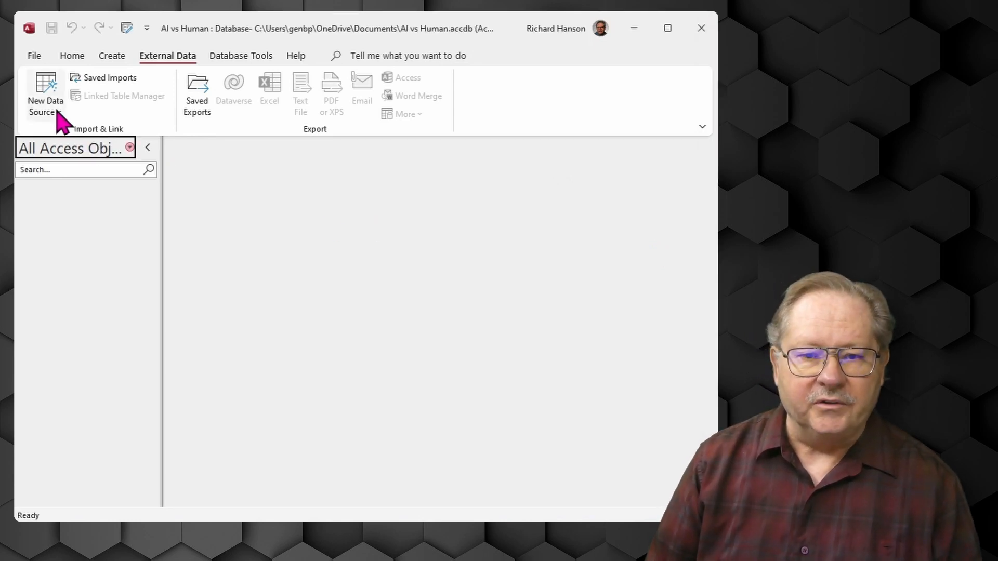
left_click(45, 96)
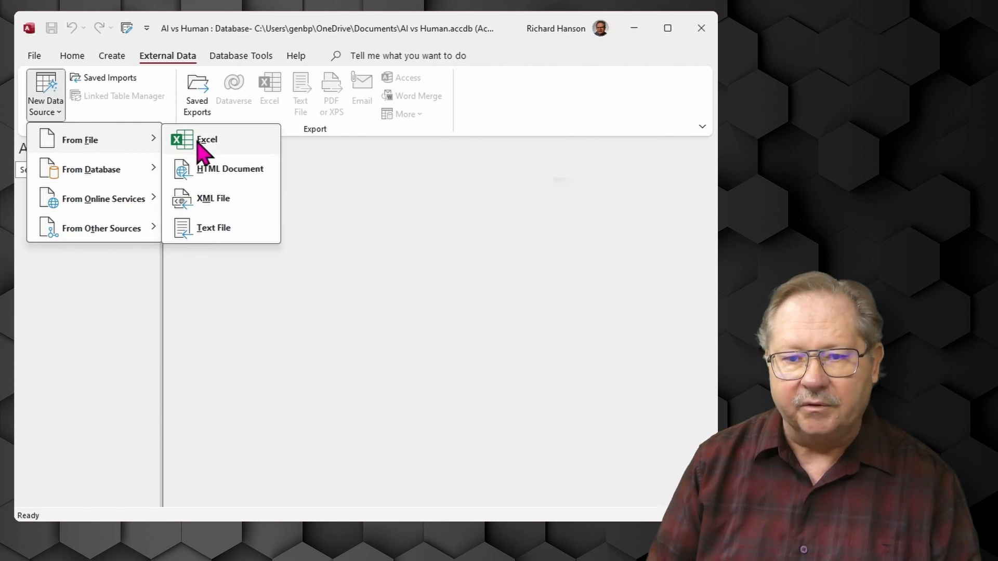
mouse_move(206, 139)
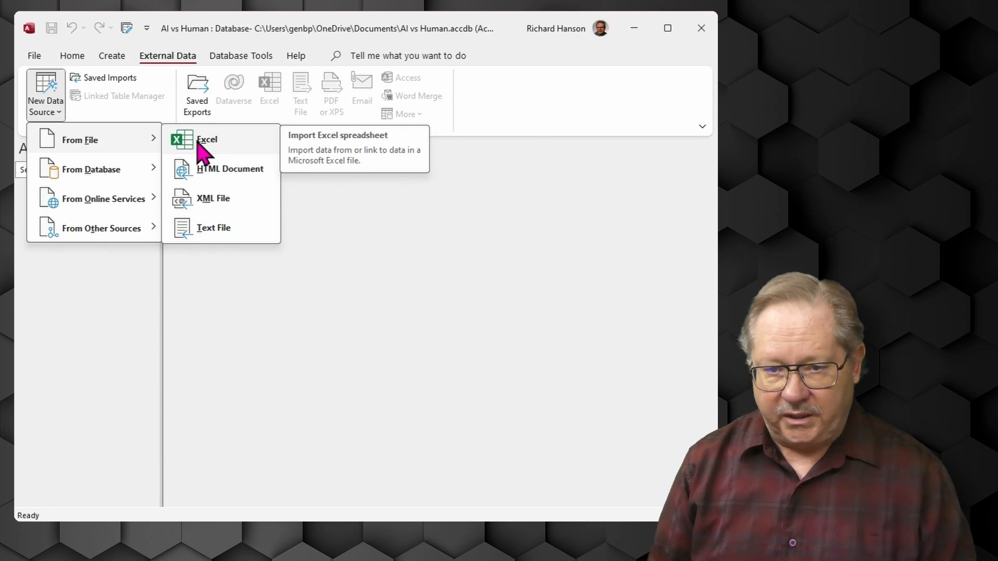
left_click(207, 139)
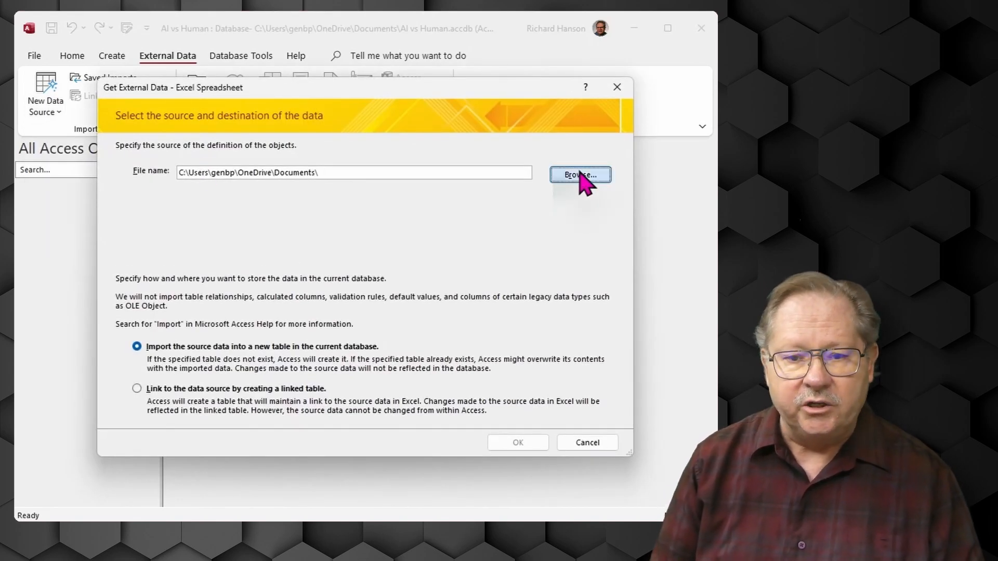
Choose Book Database Data.xlsx as the workbook to import.
left_click(579, 174)
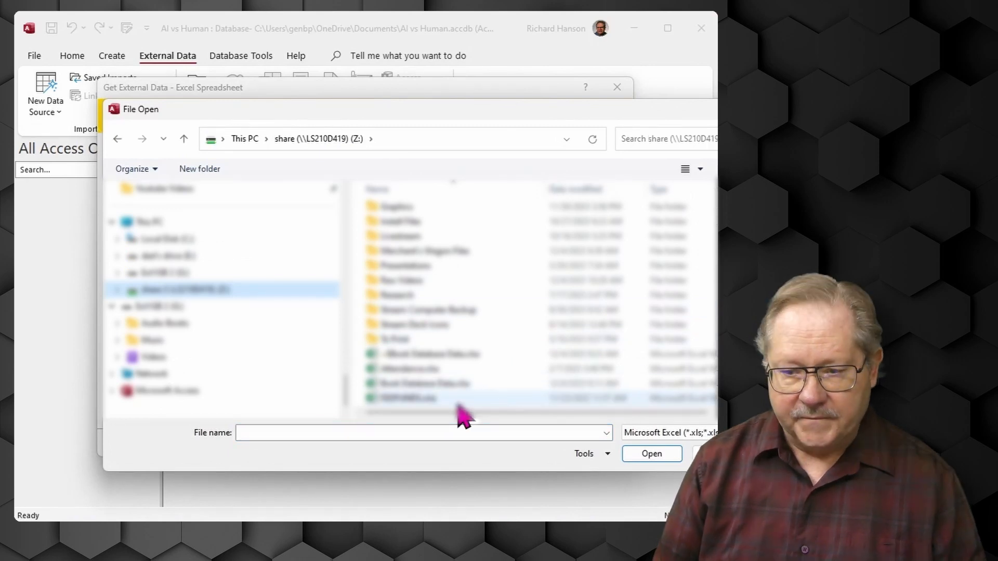
left_click(423, 383)
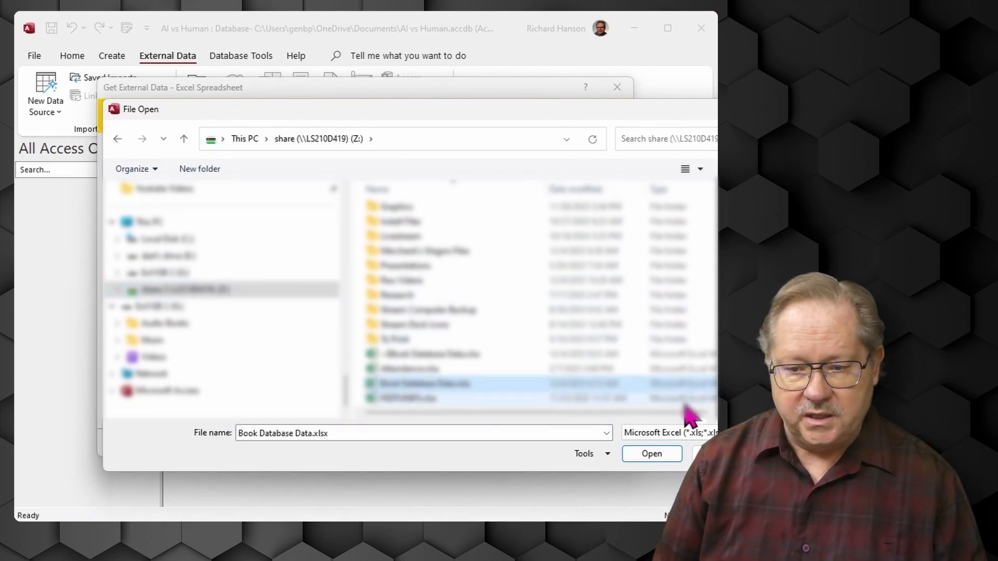
left_click(651, 453)
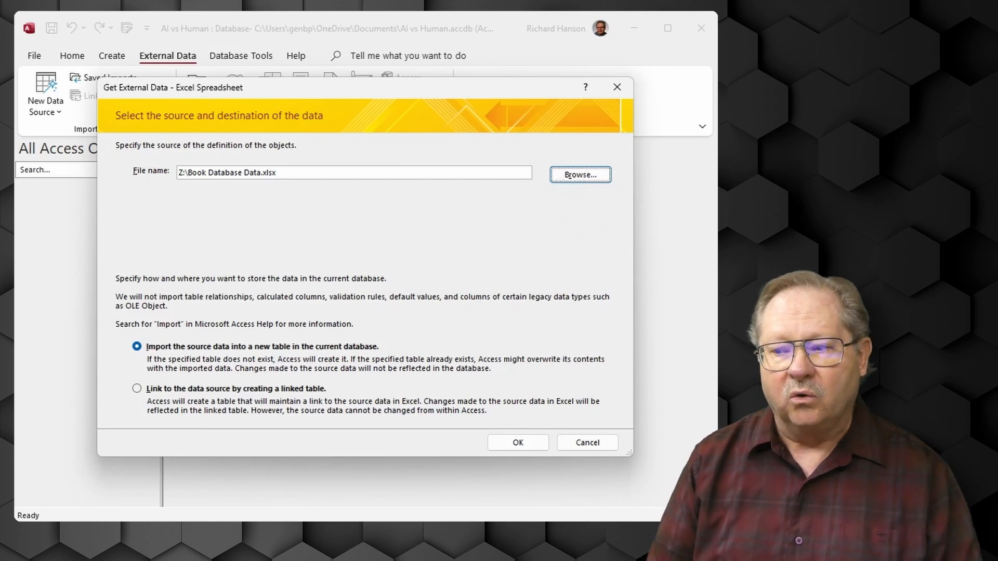
mouse_move(428, 413)
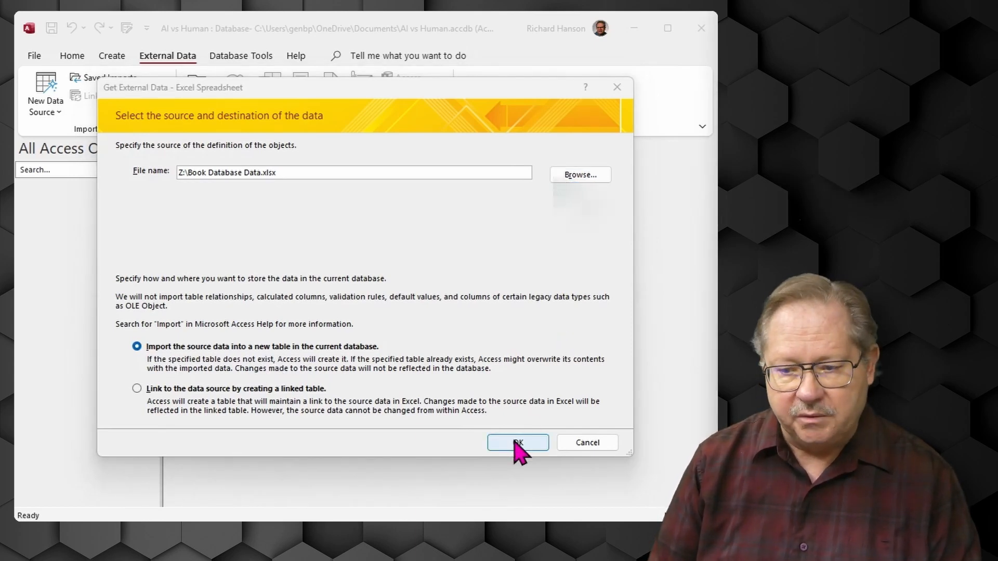
Import the Author worksheet as tblAuthor with Author_ID as primary key.
left_click(518, 442)
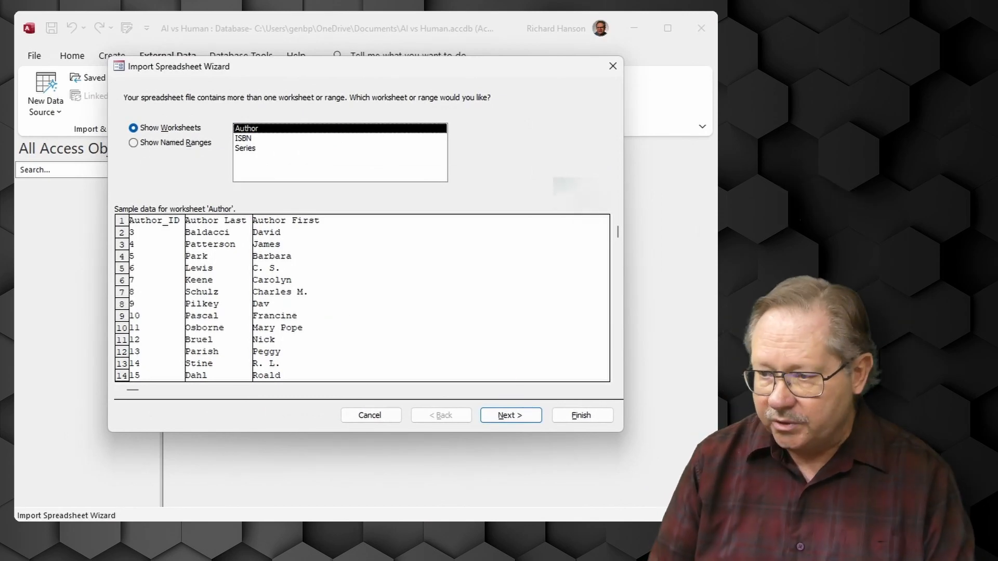
mouse_move(304, 232)
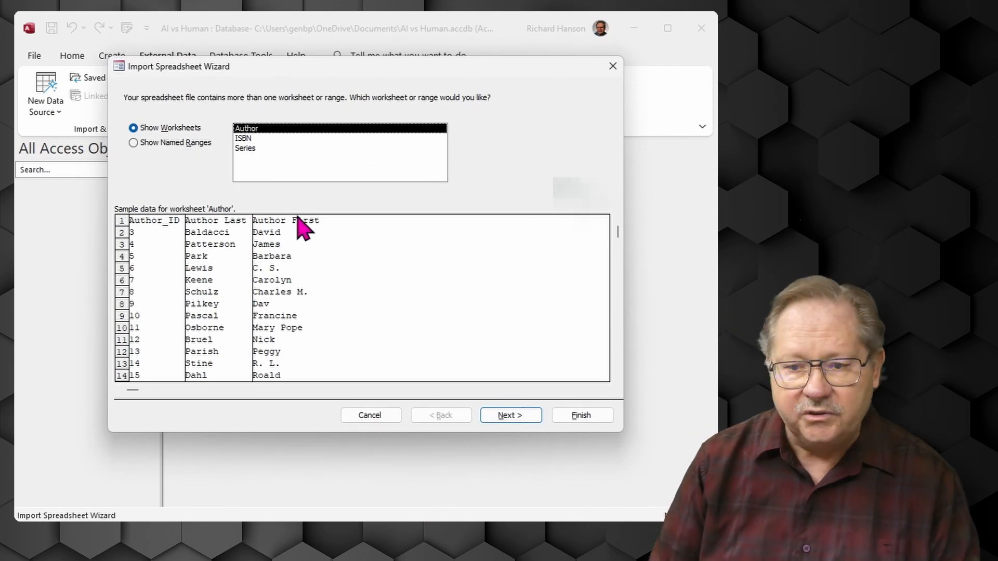
left_click(510, 415)
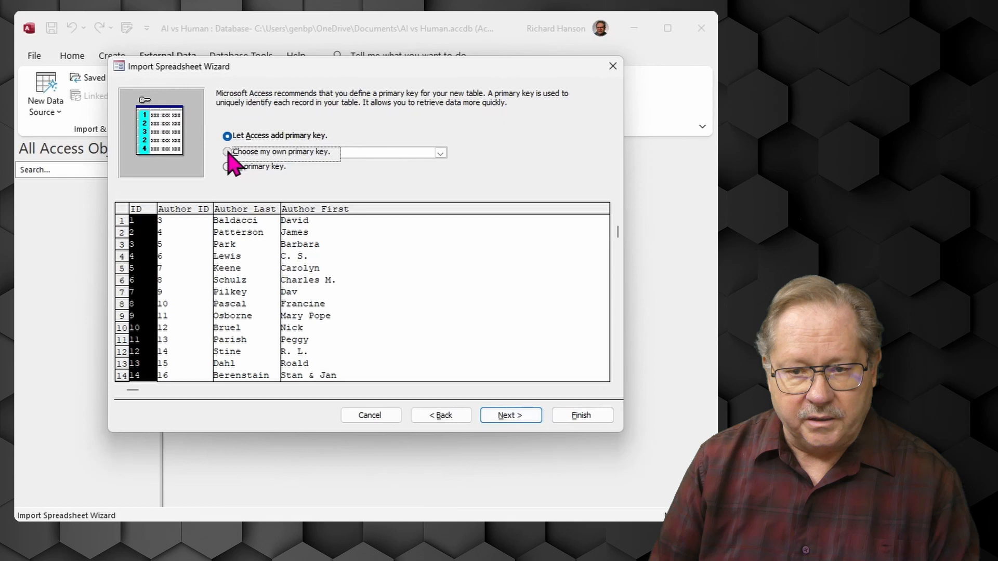
left_click(227, 153)
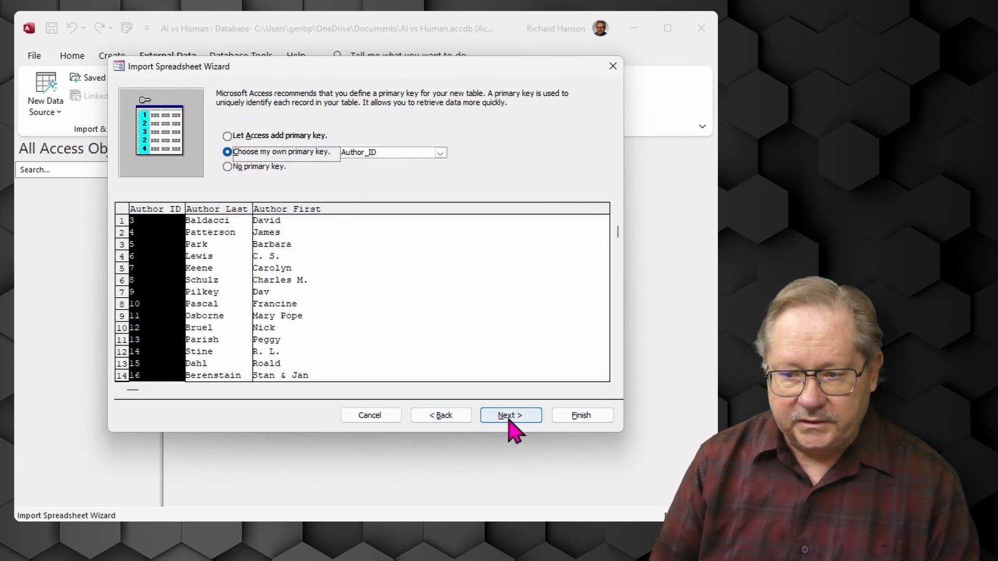
left_click(510, 414)
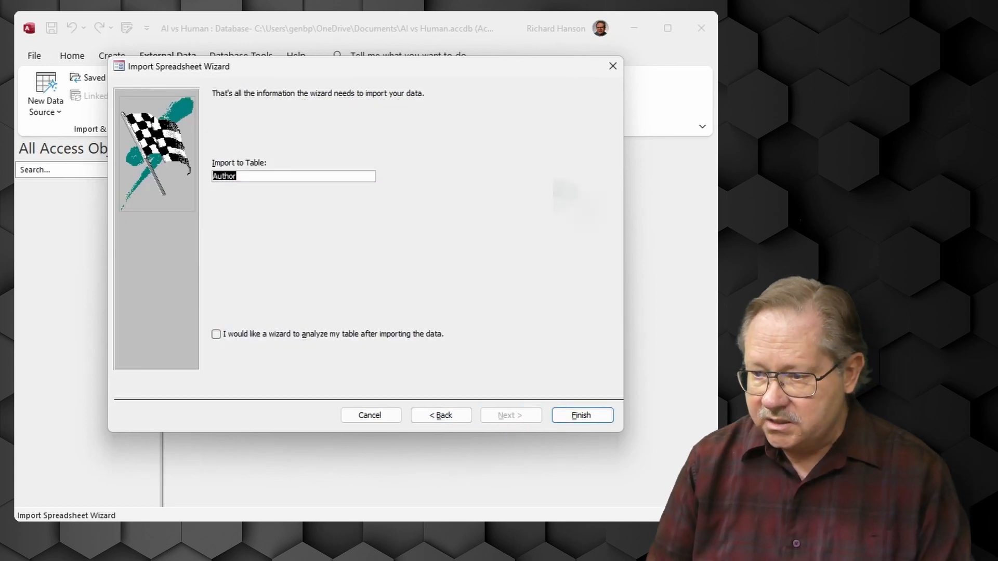
mouse_move(291, 247)
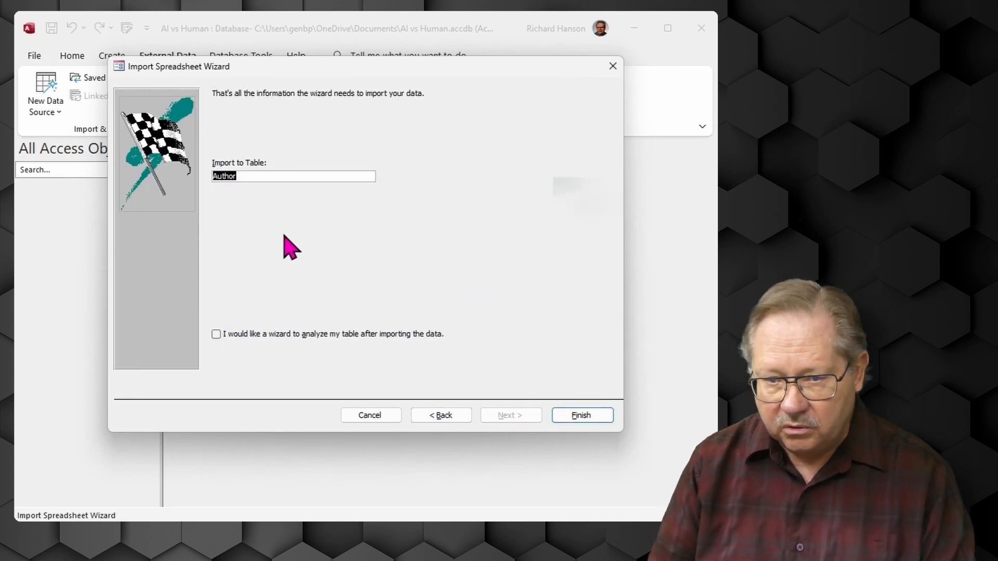
mouse_move(299, 226)
type("tbl")
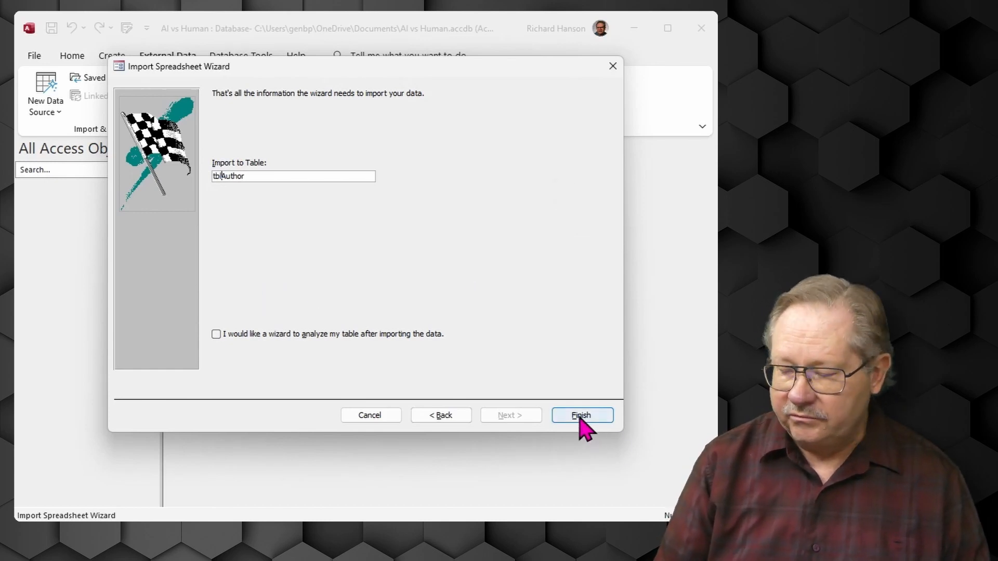
left_click(581, 415)
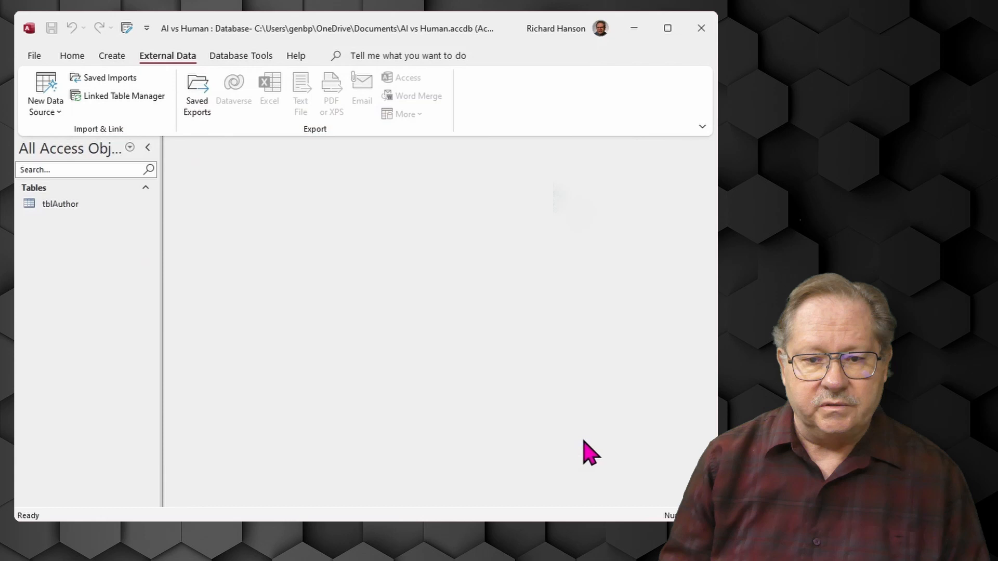
mouse_move(158, 196)
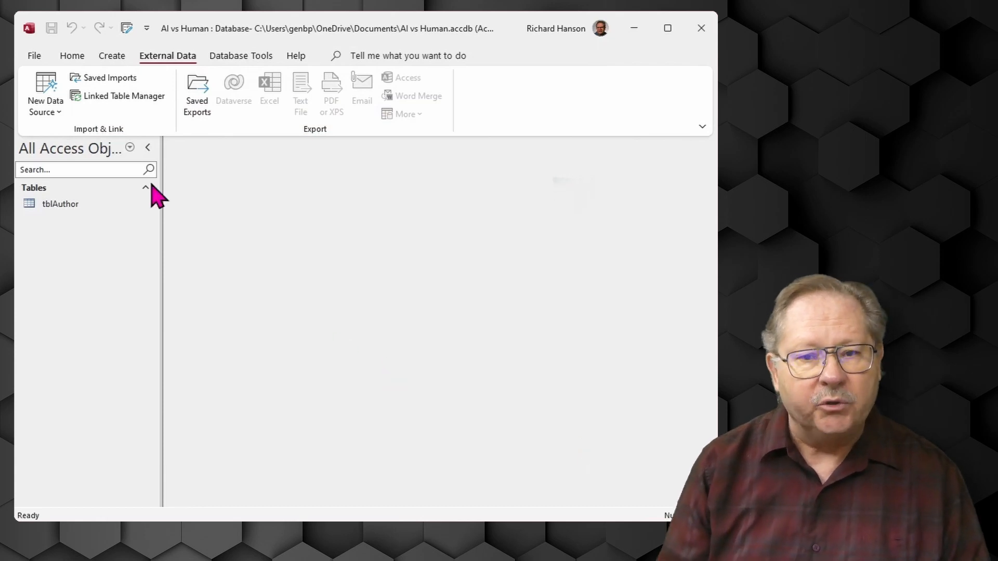
Import the ISBN worksheet from Book Database Data.xlsx as tblISBN, with first row as headings.
left_click(44, 95)
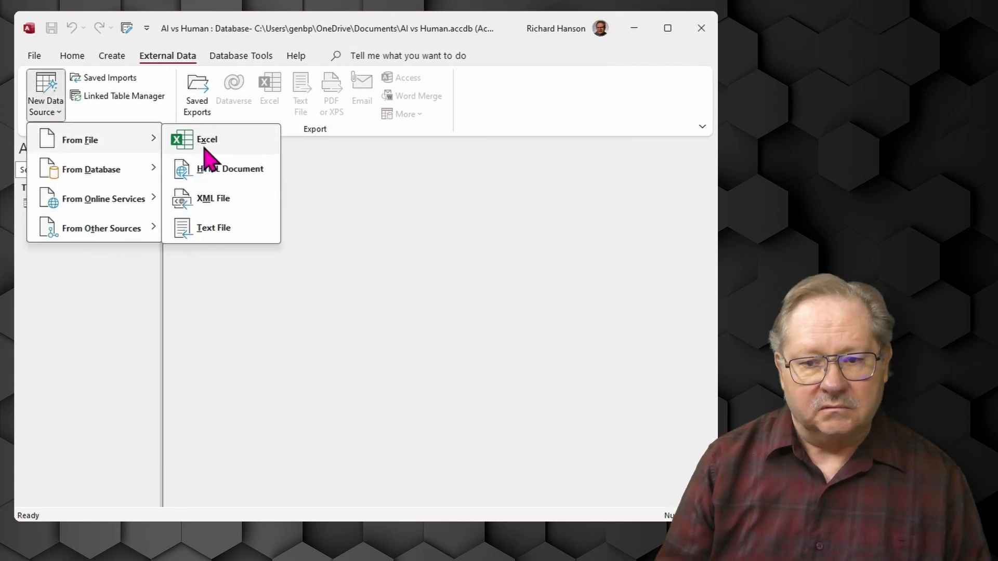
left_click(207, 139)
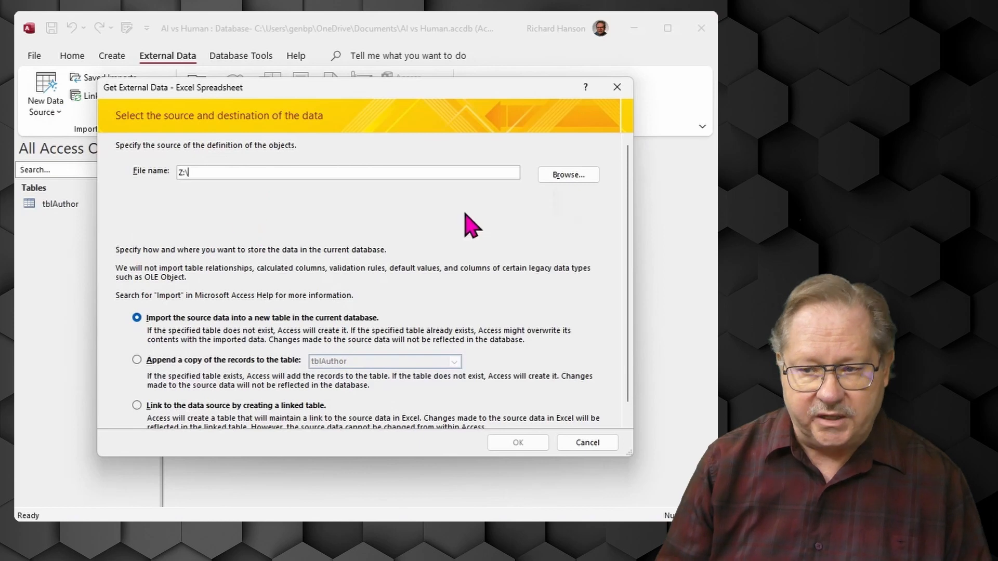
left_click(517, 442)
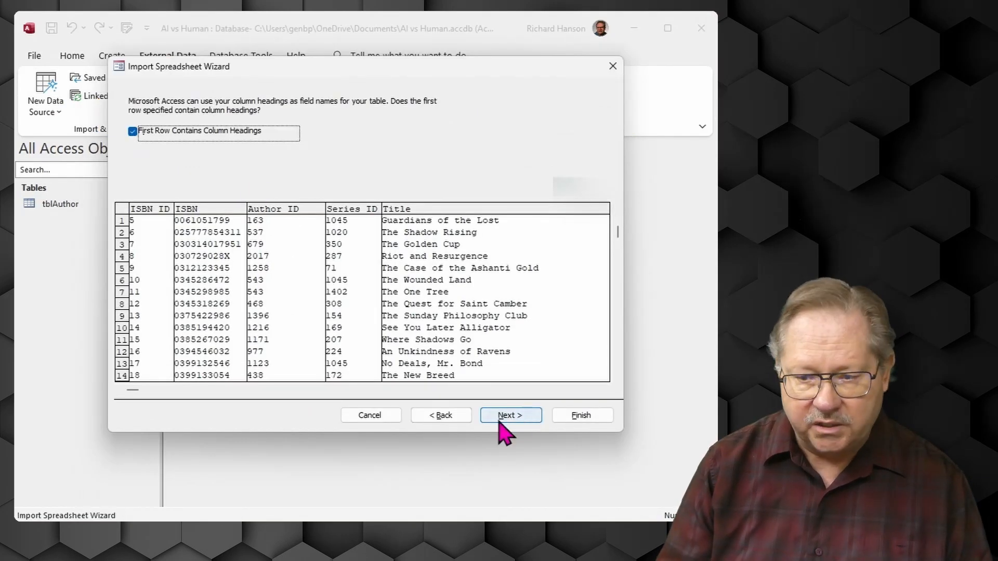
left_click(509, 415)
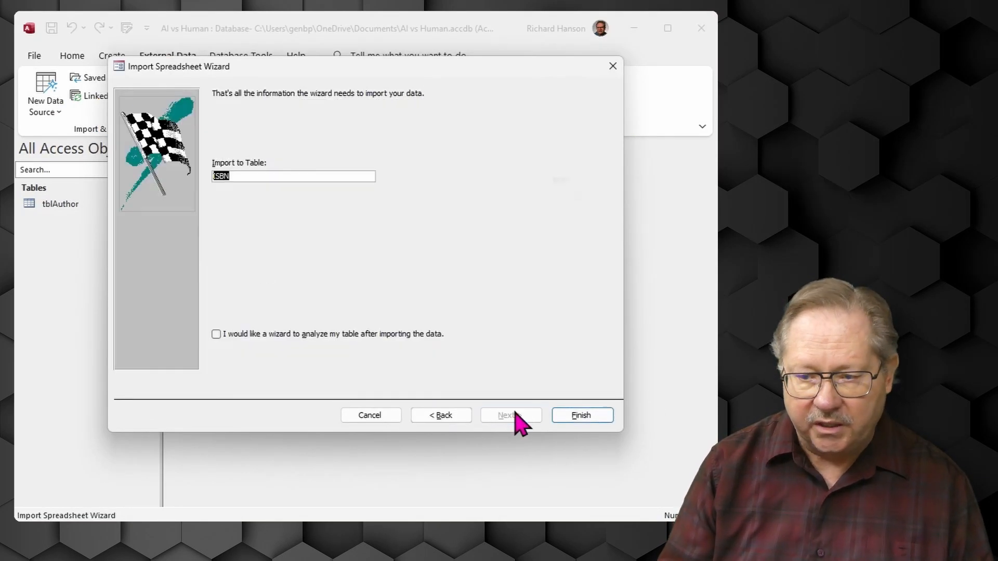
left_click(580, 415)
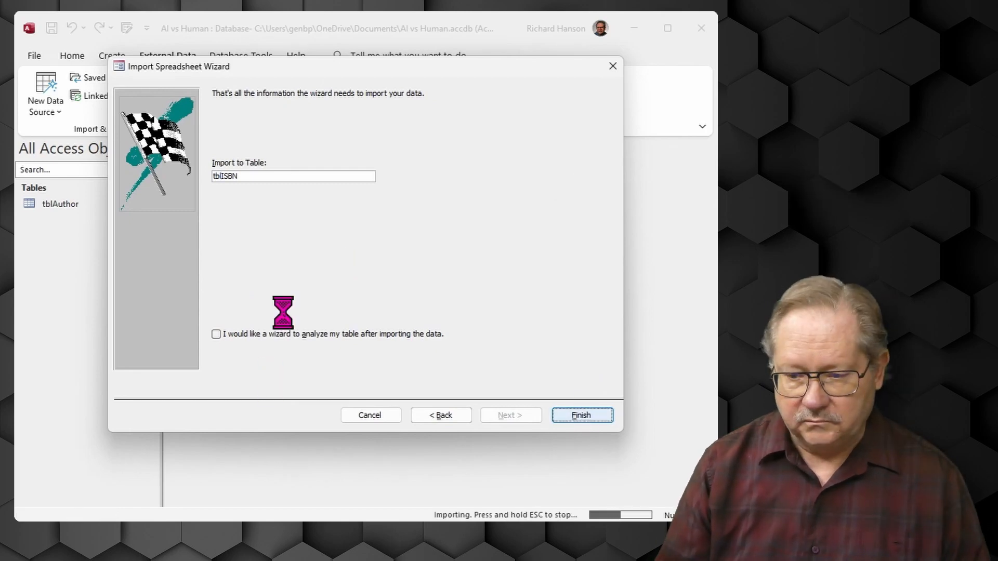
left_click(581, 415)
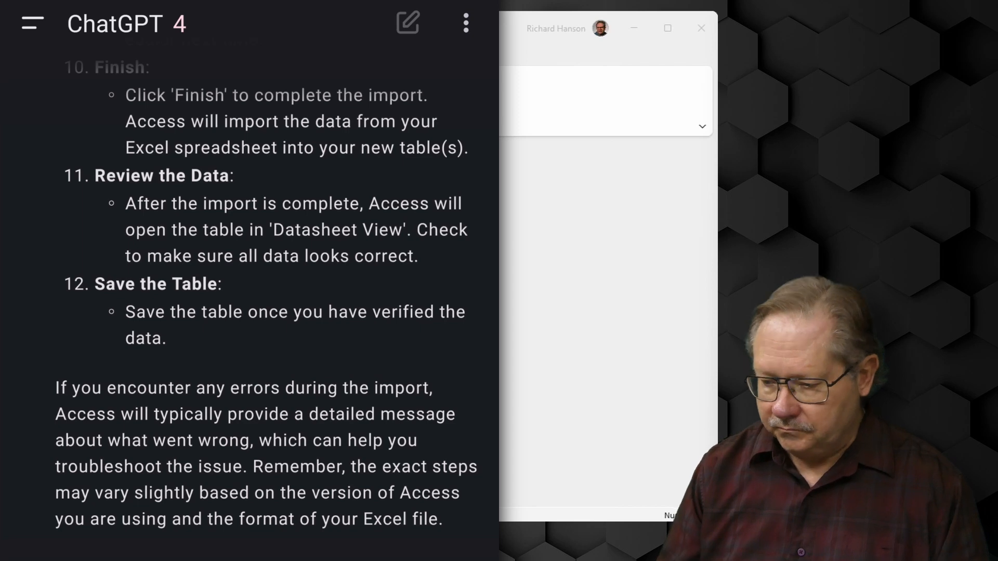
Scroll the ChatGPT chat to the prompt requesting the three-table books query.
scroll("down", 3)
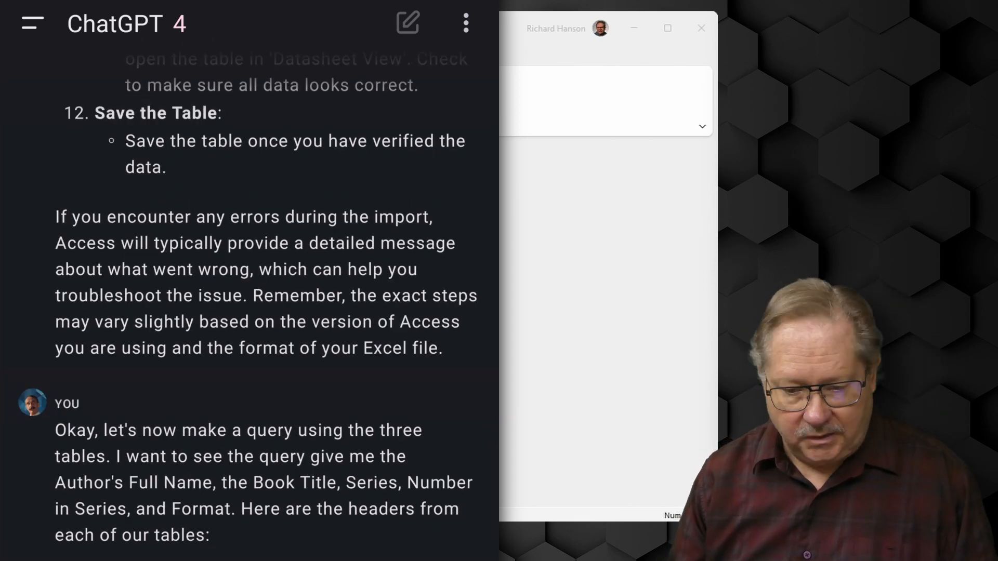
scroll("down", 3)
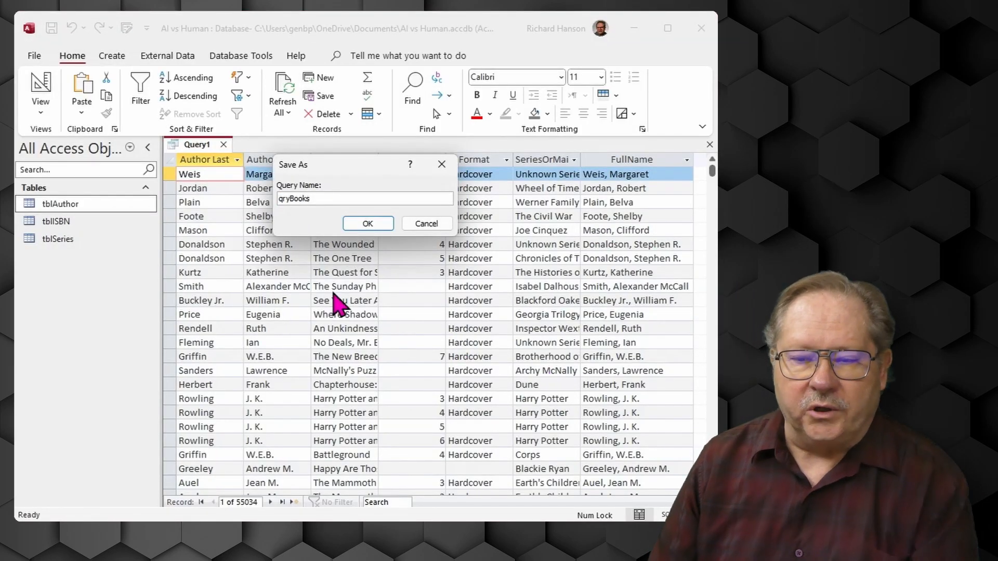
Rework qryBooks columns so FullName leads instead of Author Last and Author First.
left_click(368, 224)
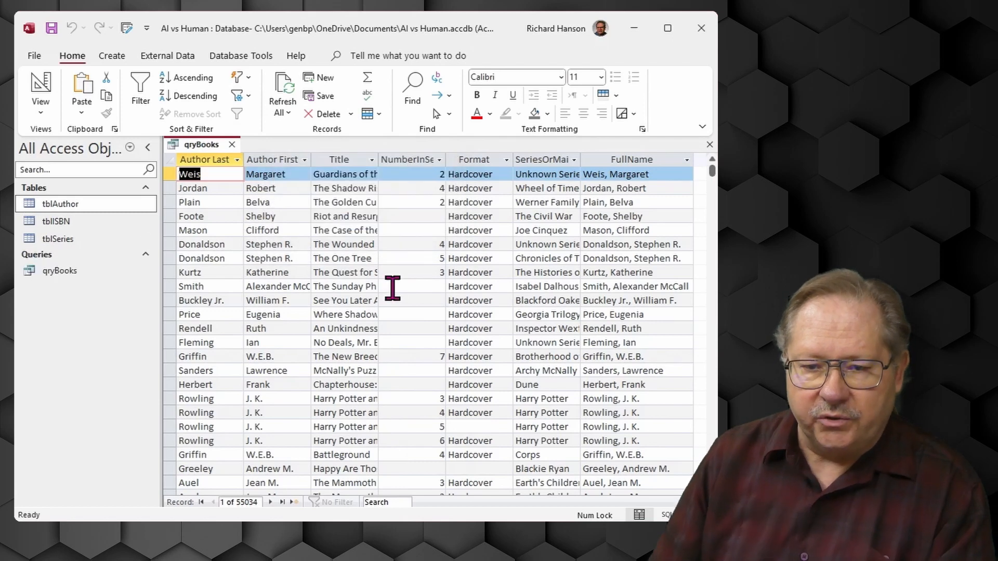
mouse_move(254, 296)
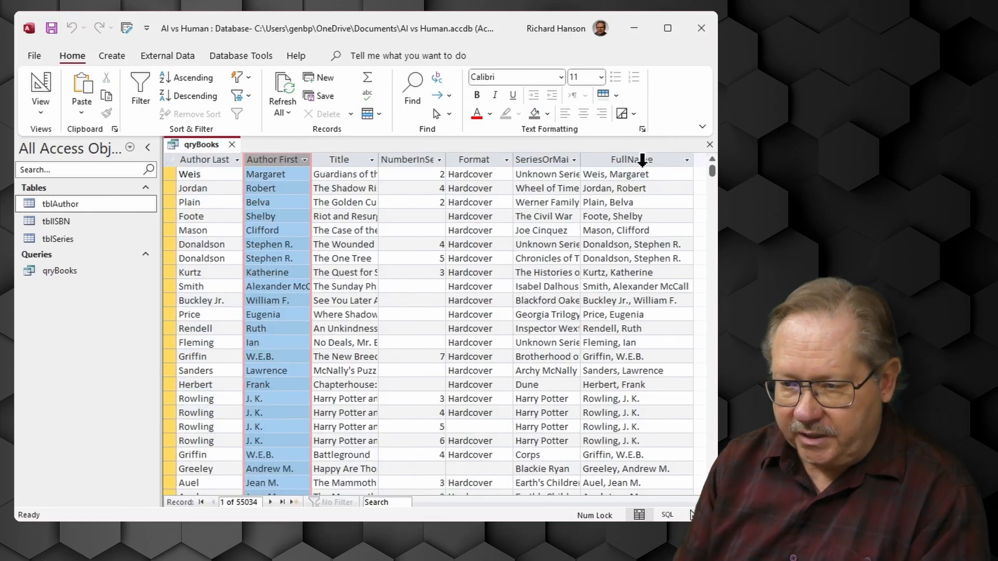
left_click(627, 160)
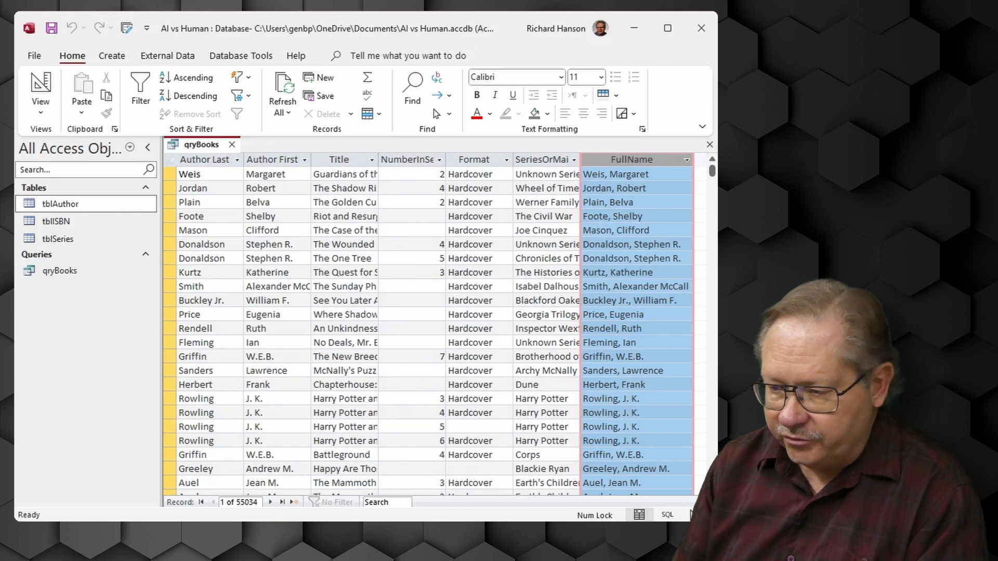
mouse_move(640, 169)
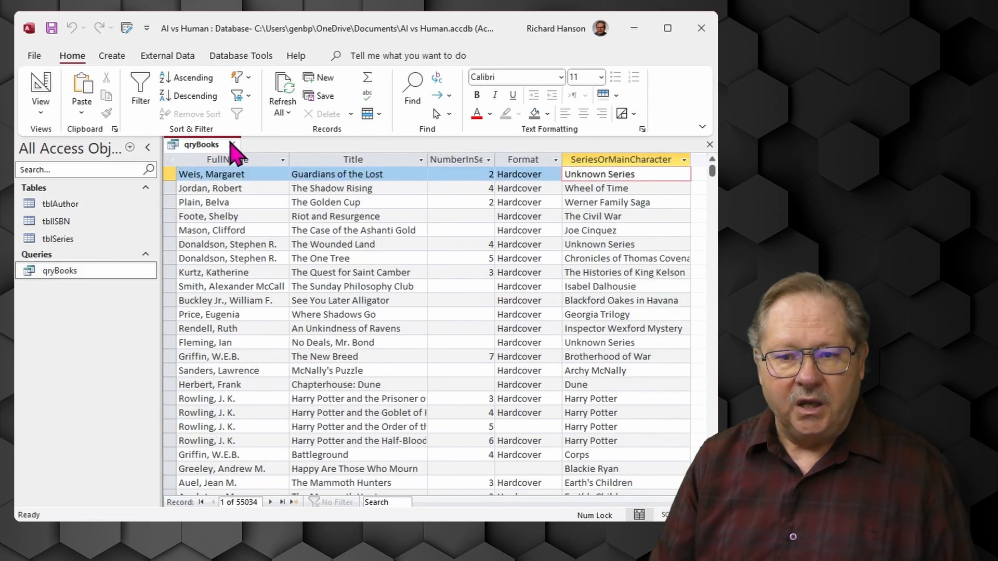
Close qryBooks and save its layout changes.
left_click(233, 144)
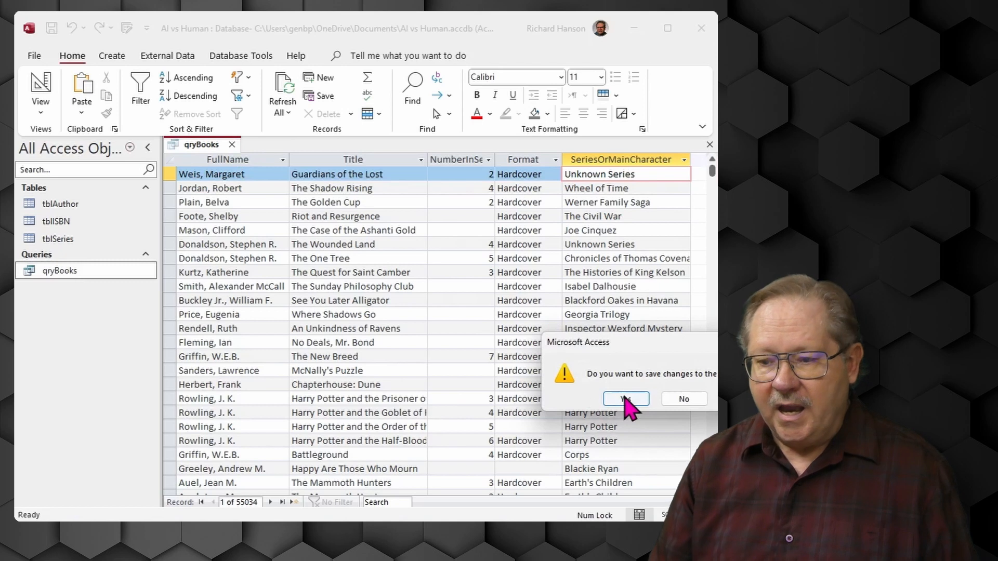
left_click(624, 399)
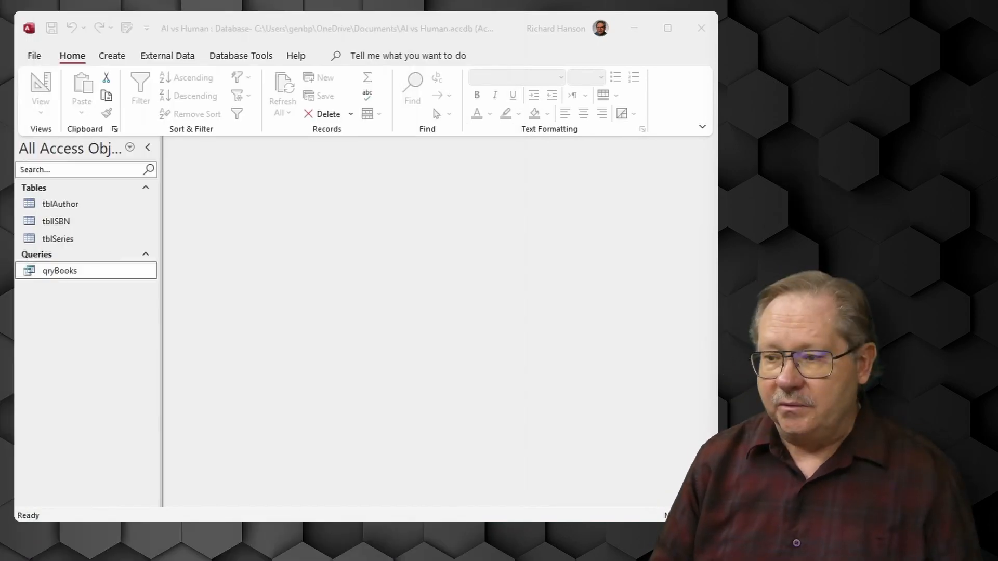
Create a blank form in Design View and bring up the form design controls.
left_click(112, 56)
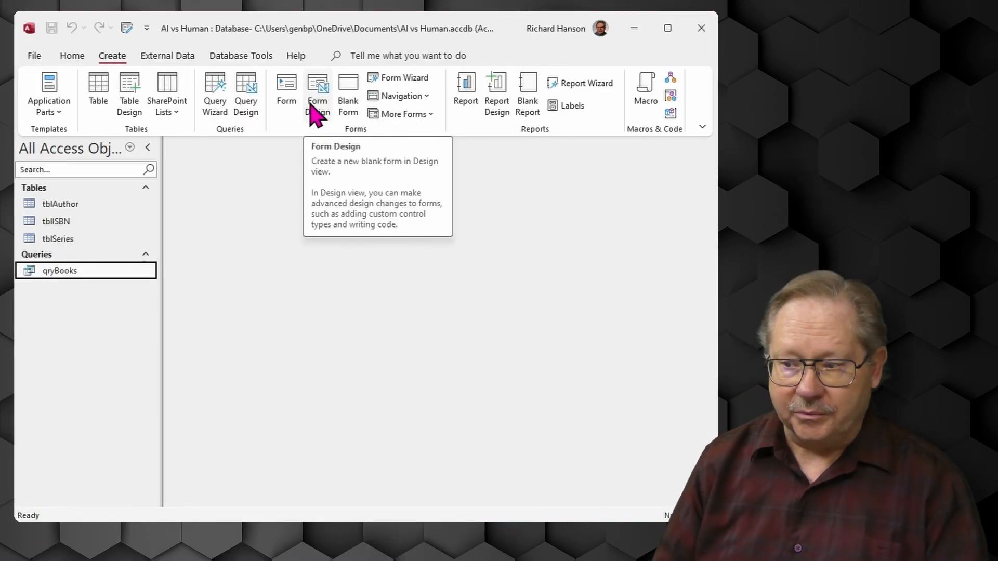
left_click(317, 94)
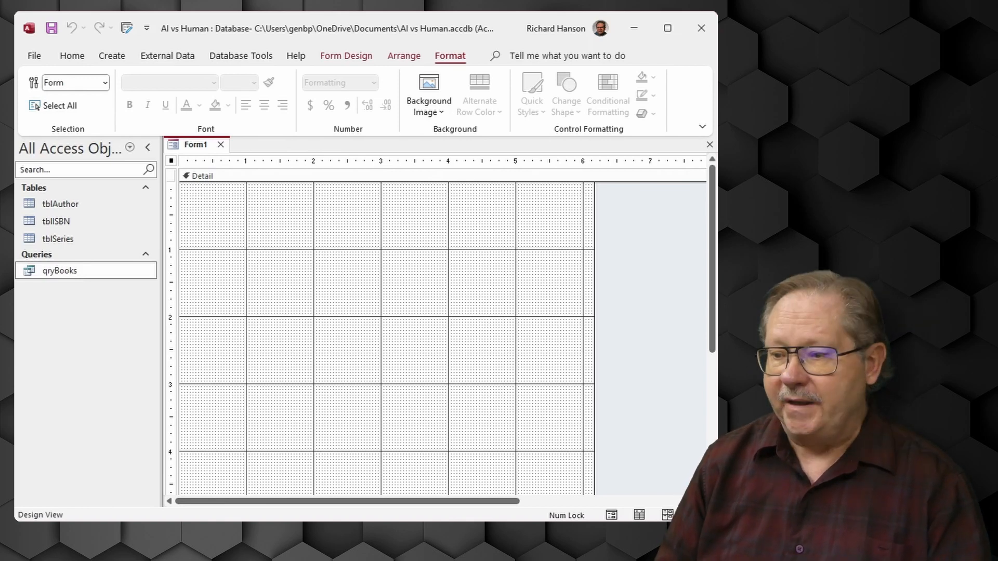
mouse_move(226, 60)
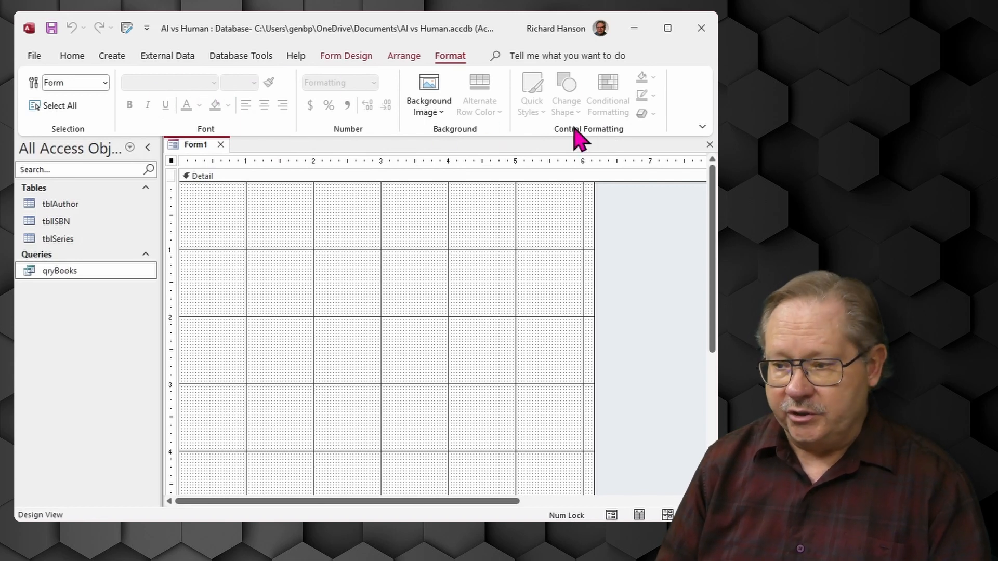
mouse_move(332, 60)
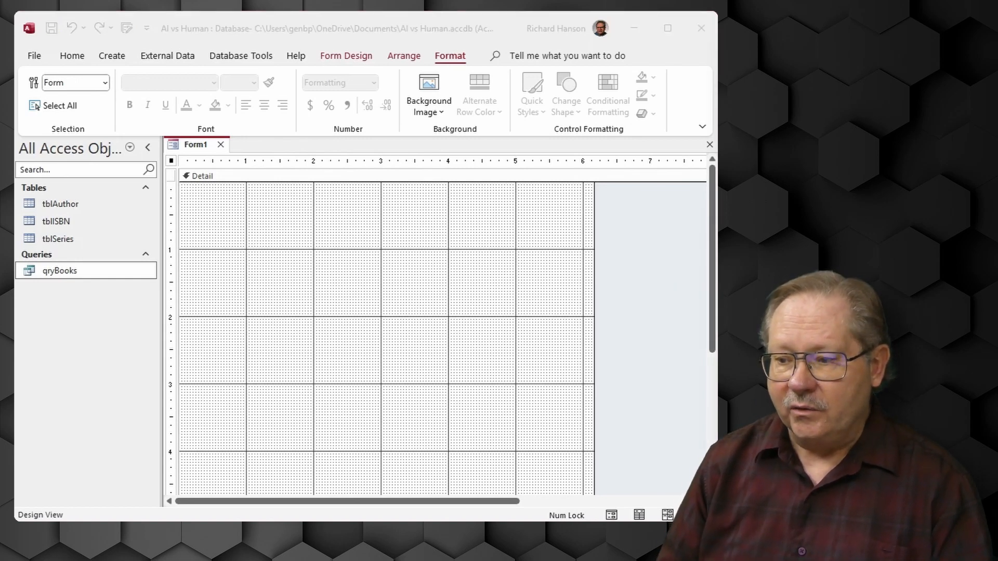
mouse_move(443, 281)
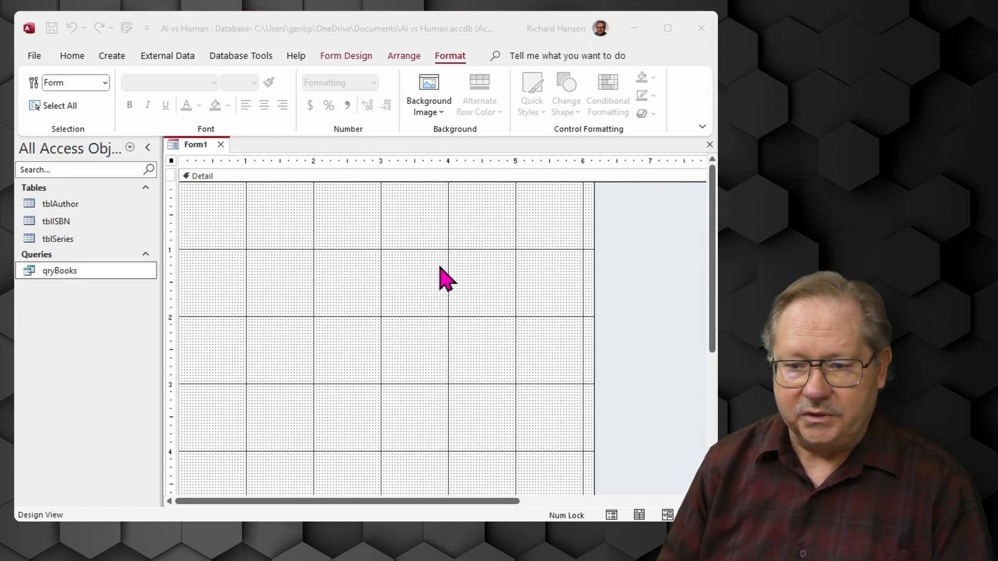
mouse_move(349, 70)
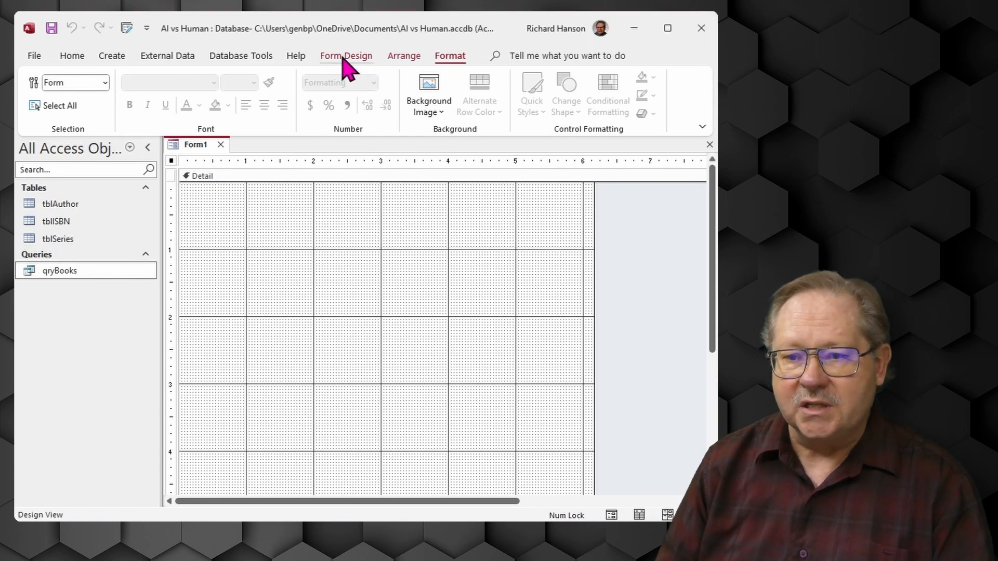
left_click(346, 56)
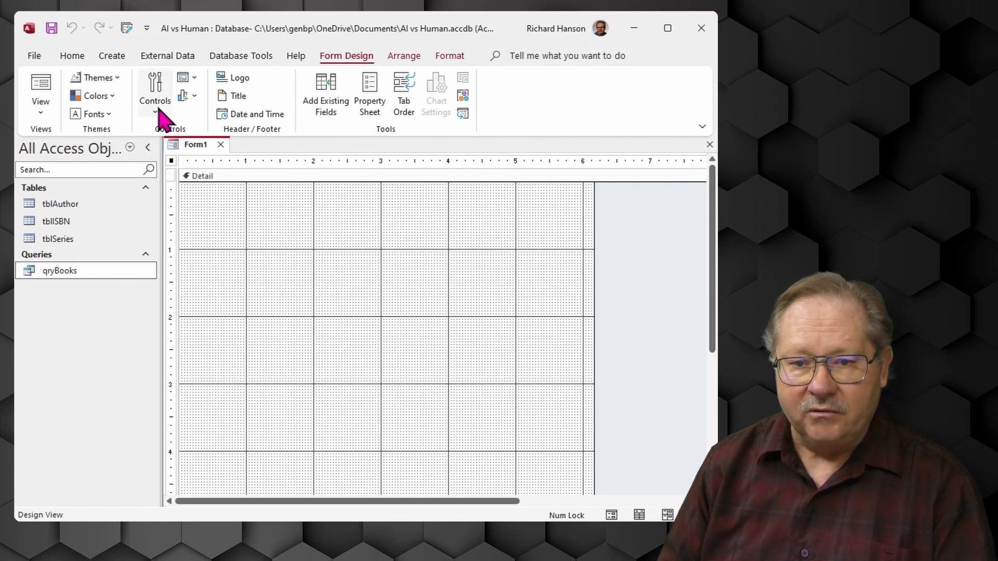
mouse_move(632, 94)
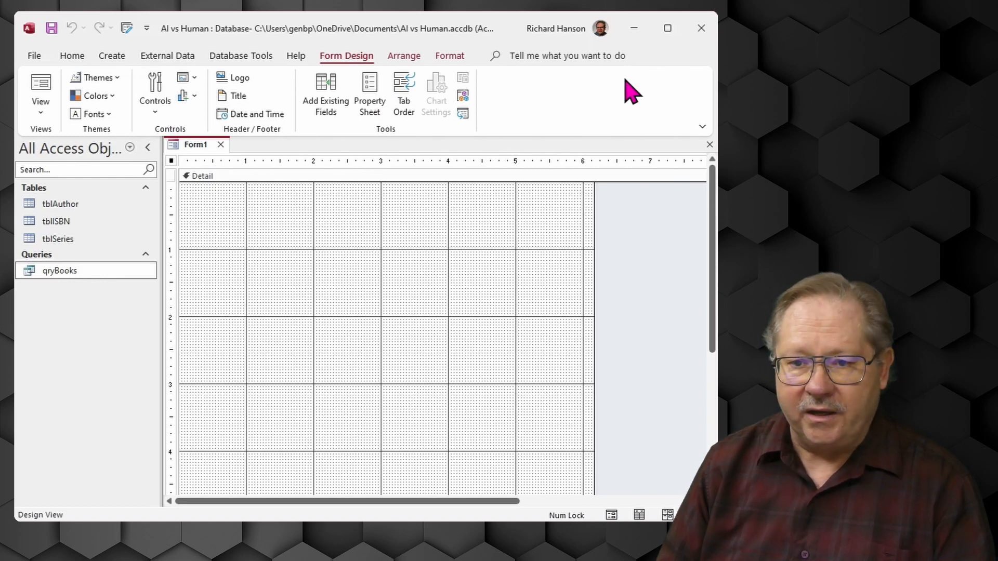
left_click(155, 93)
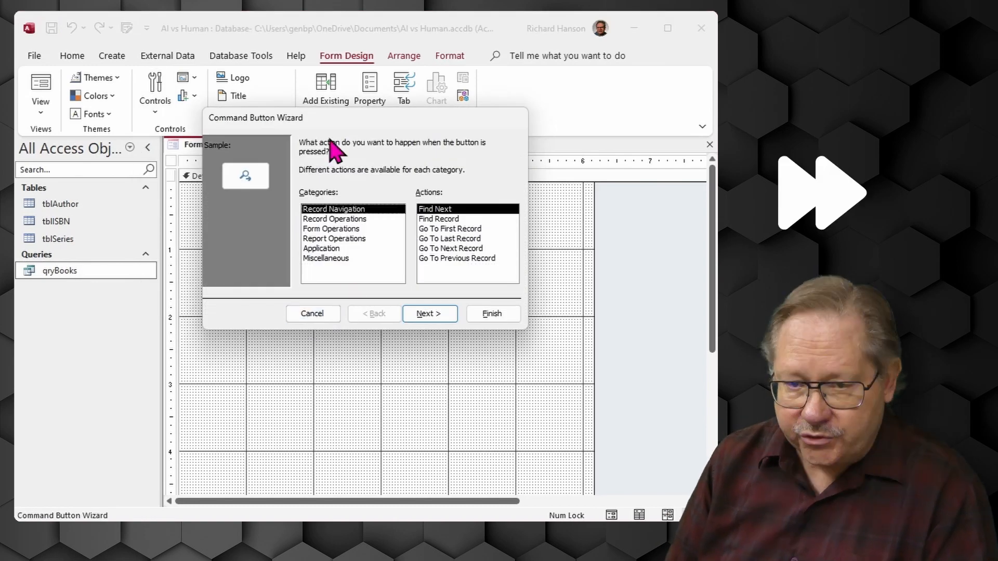
mouse_move(335, 272)
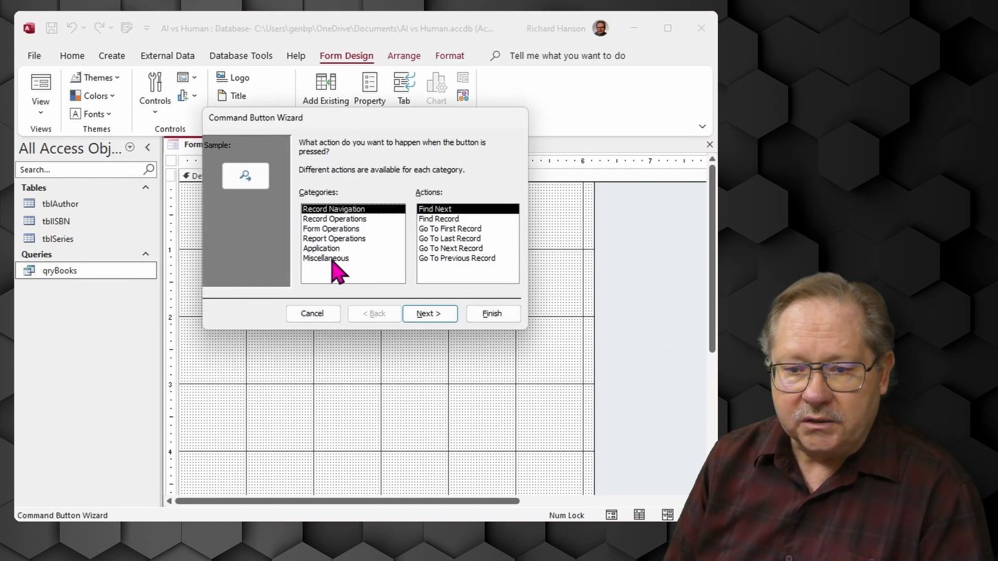
Add a 'Run Books Query' command button to Form1 that runs qryBooks.
left_click(325, 258)
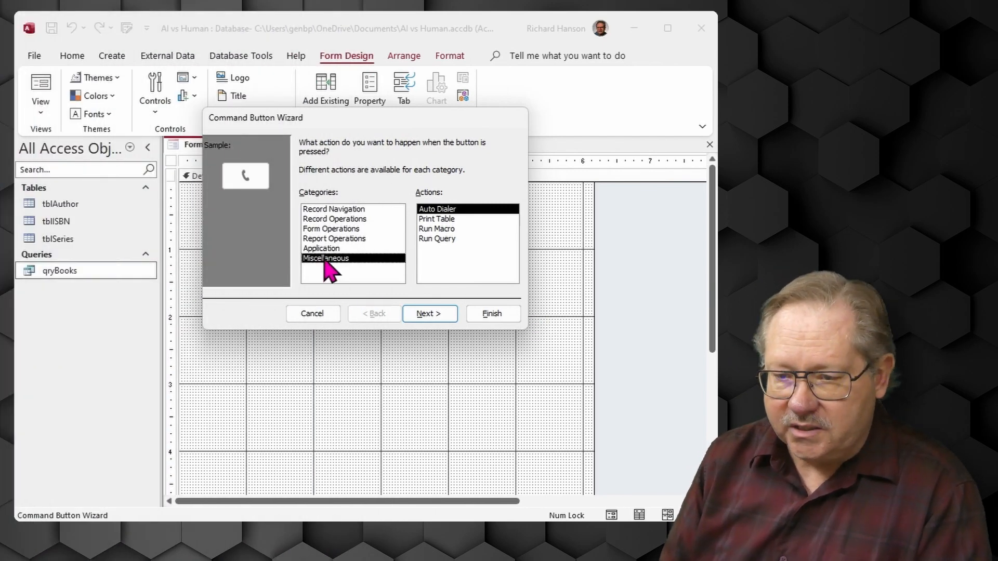
left_click(331, 228)
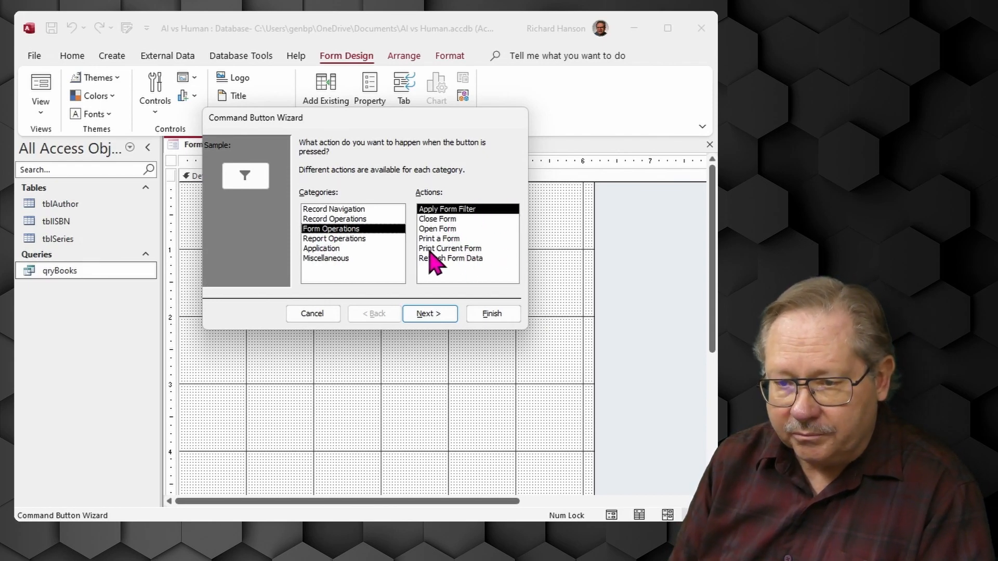
mouse_move(484, 274)
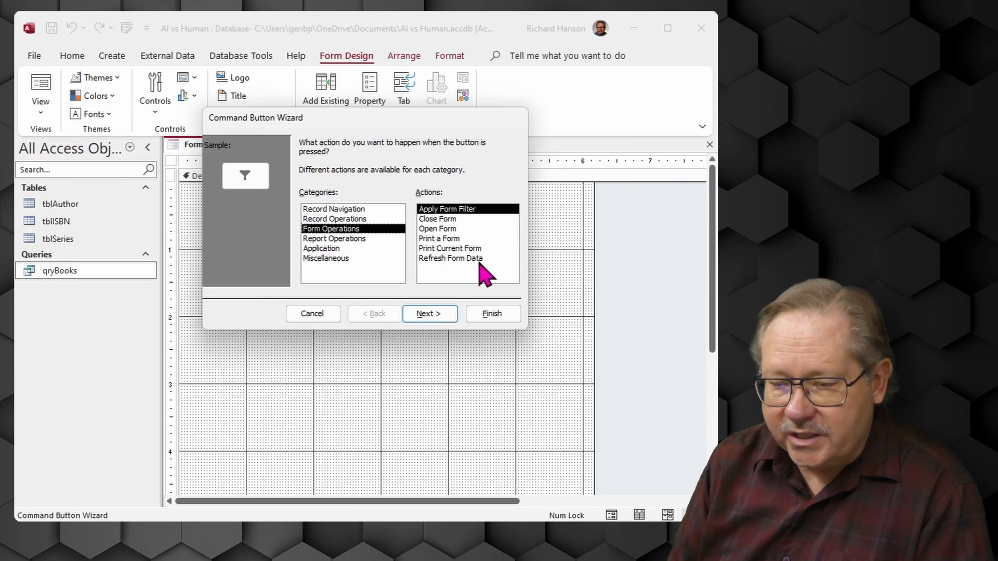
mouse_move(337, 296)
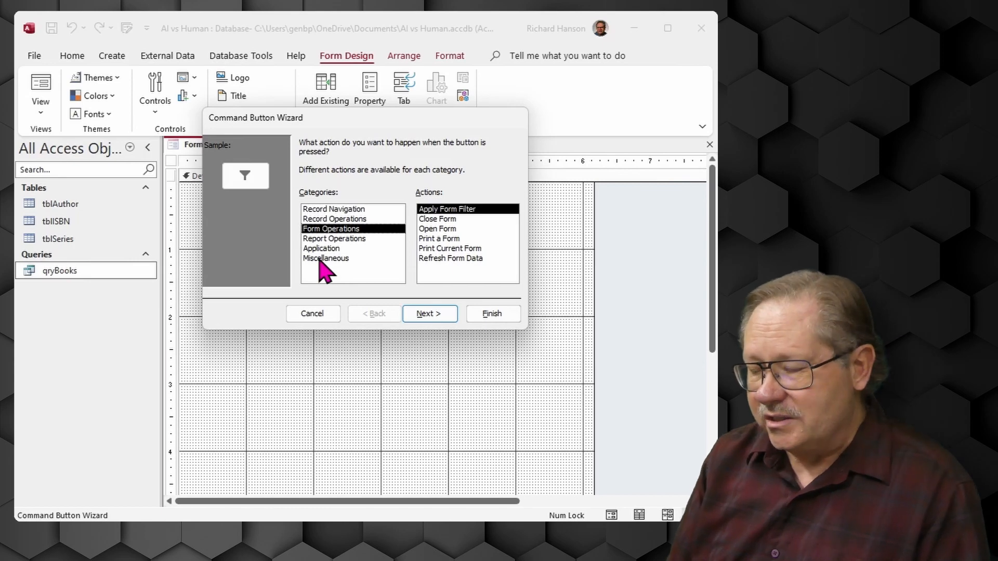
left_click(326, 257)
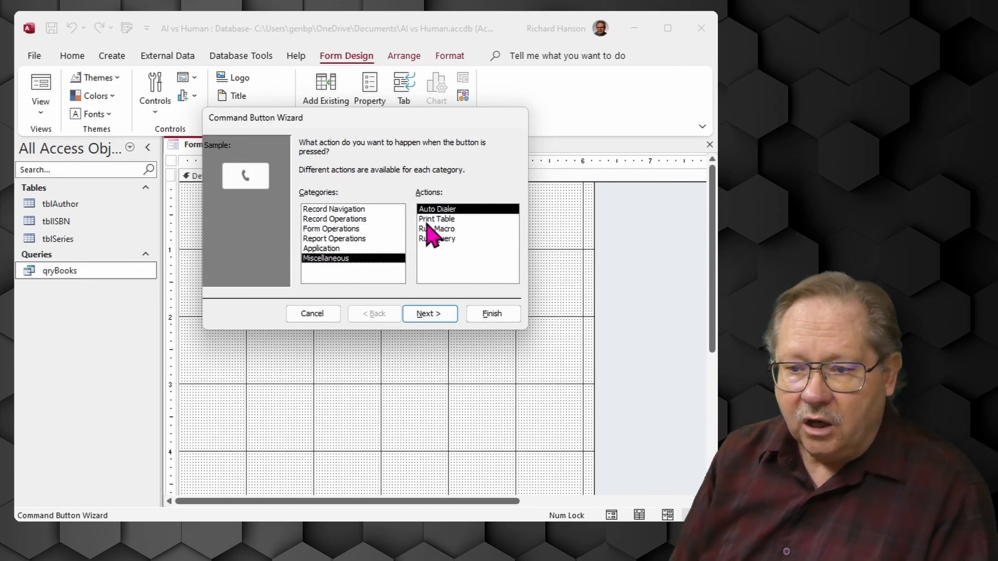
mouse_move(351, 283)
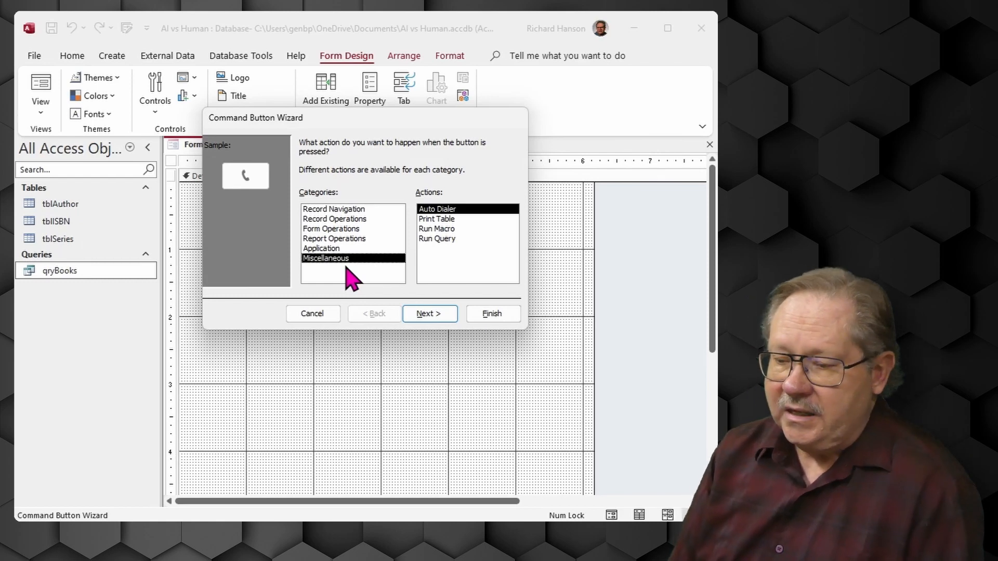
left_click(429, 313)
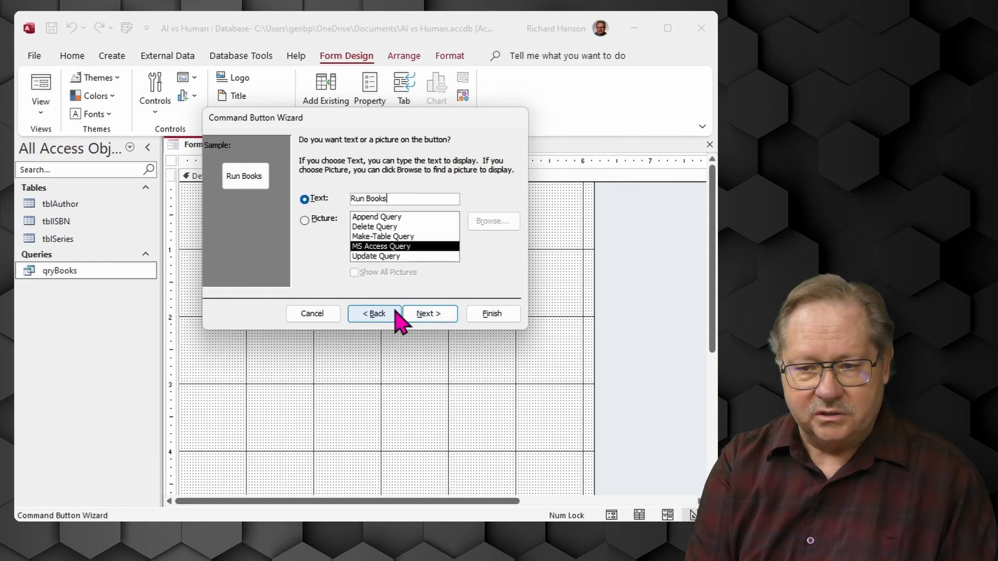
left_click(492, 313)
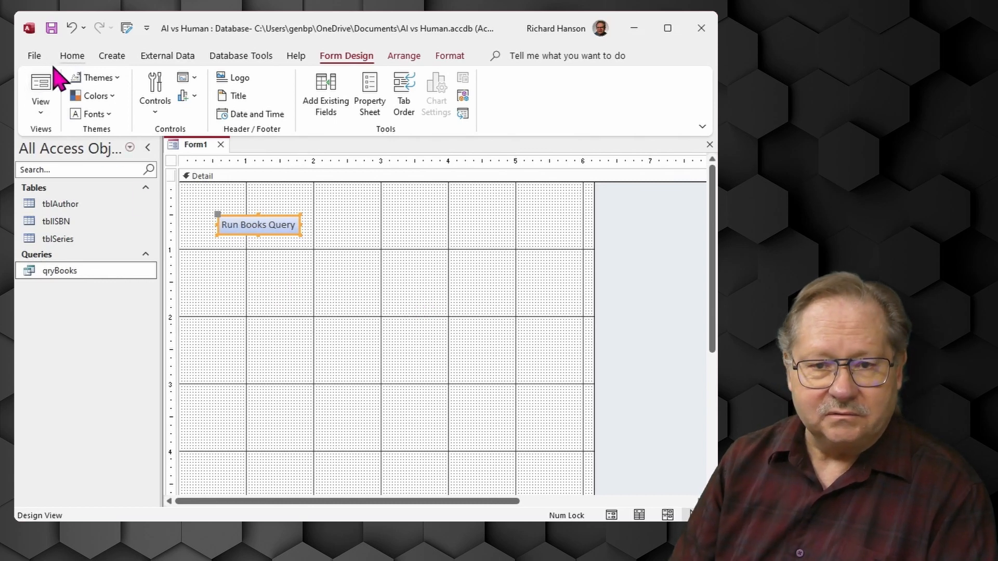
Save the form with the name frmBooks.
left_click(51, 28)
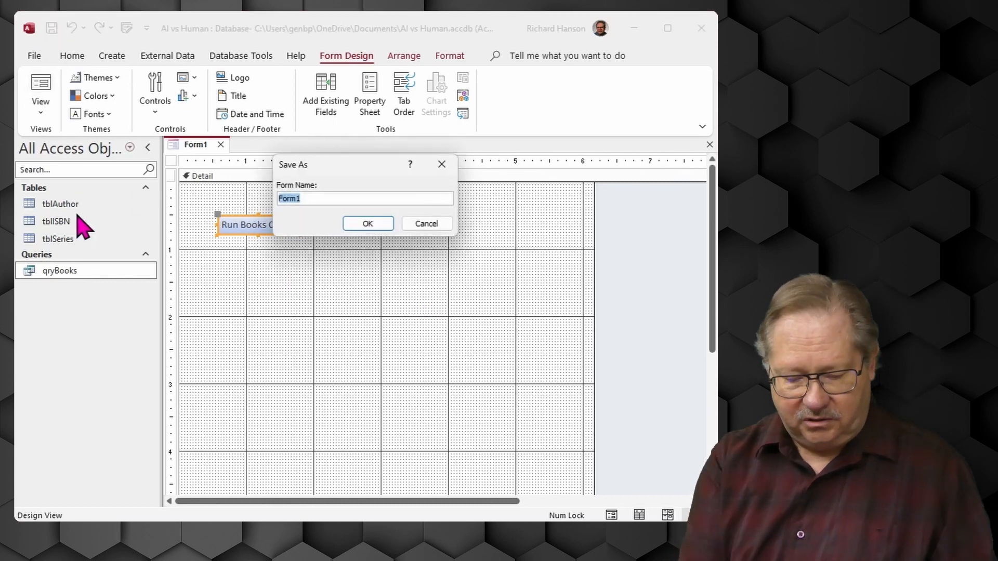
type("frmBooks")
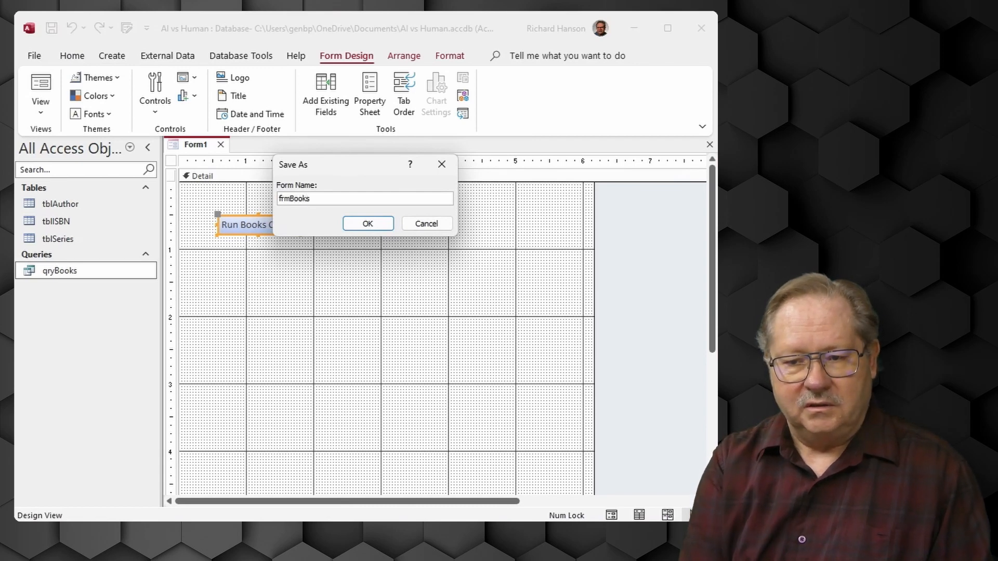
left_click(368, 224)
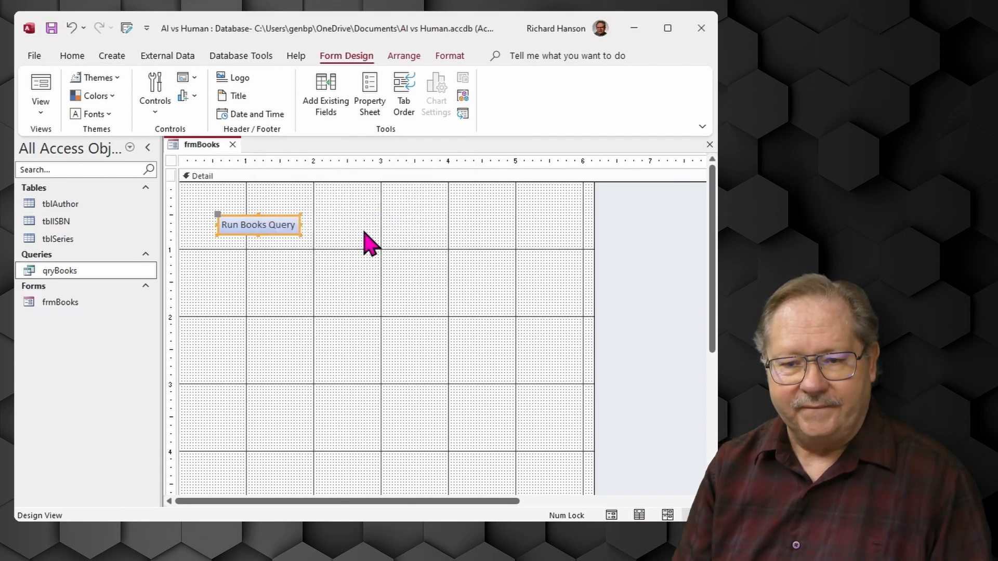
Switch frmBooks to Form View and use Run Books Query to show qryBooks' 5,034 records.
left_click(40, 96)
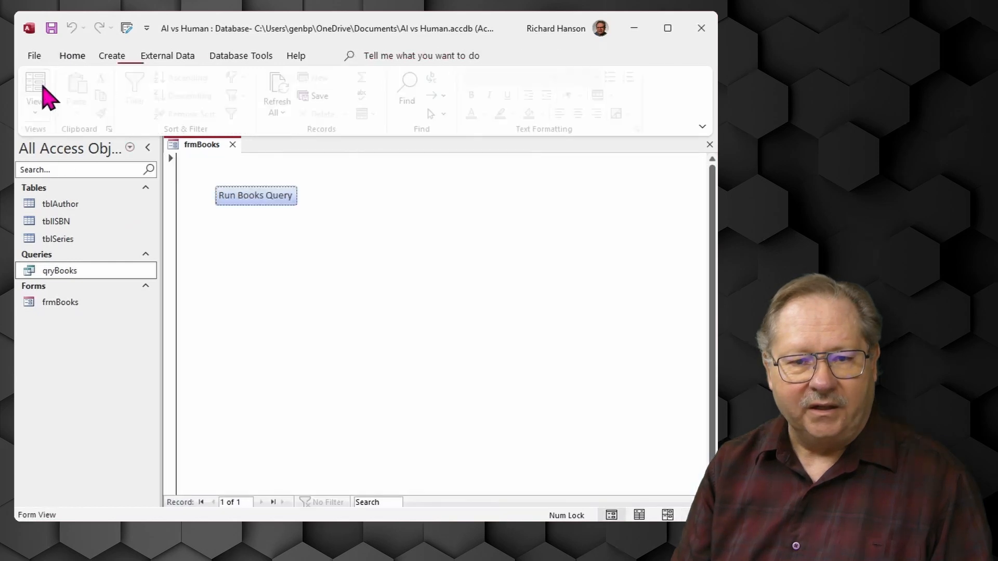
left_click(255, 196)
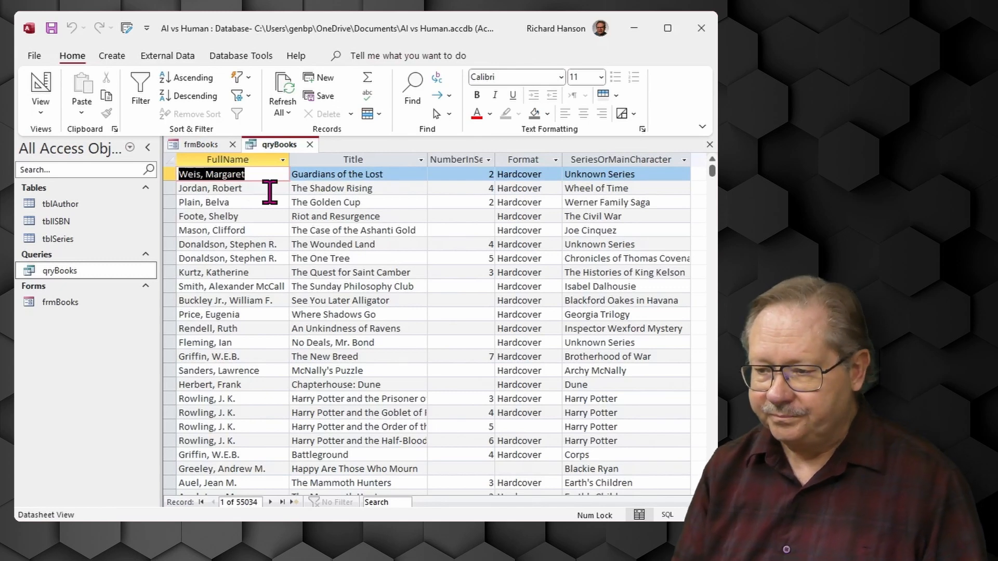
mouse_move(584, 114)
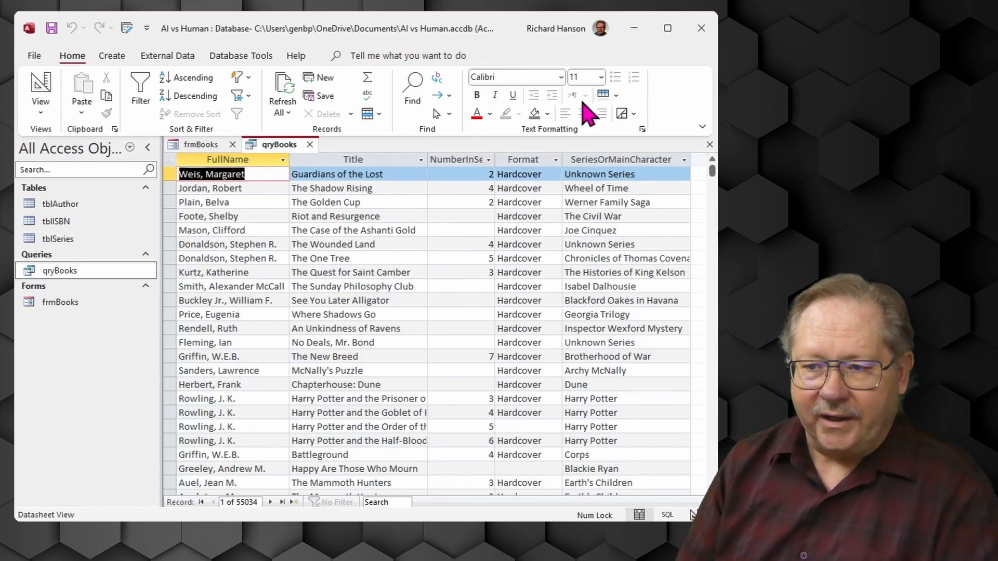